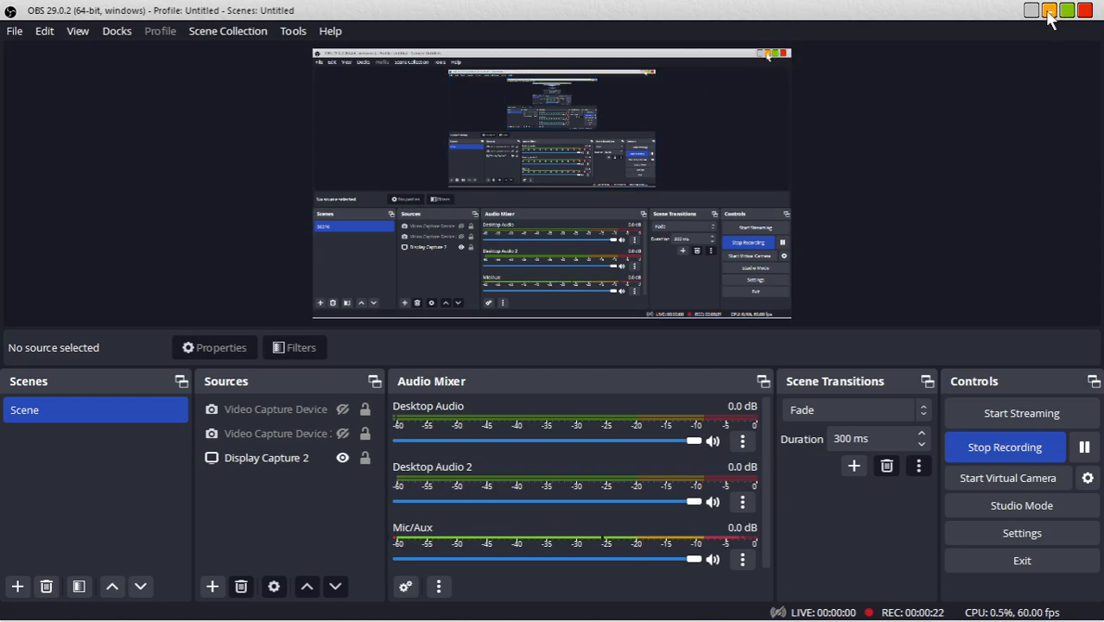
Step: Minimize the OBS recording window to reveal the Windows desktop shortcuts
left_click(1031, 10)
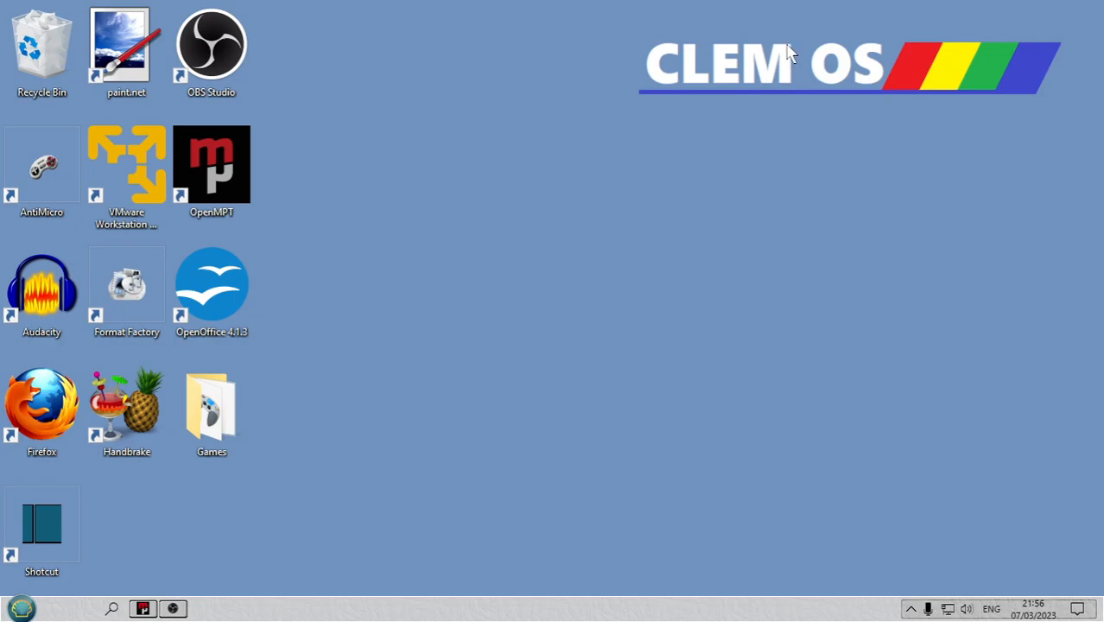
mouse_move(600, 9)
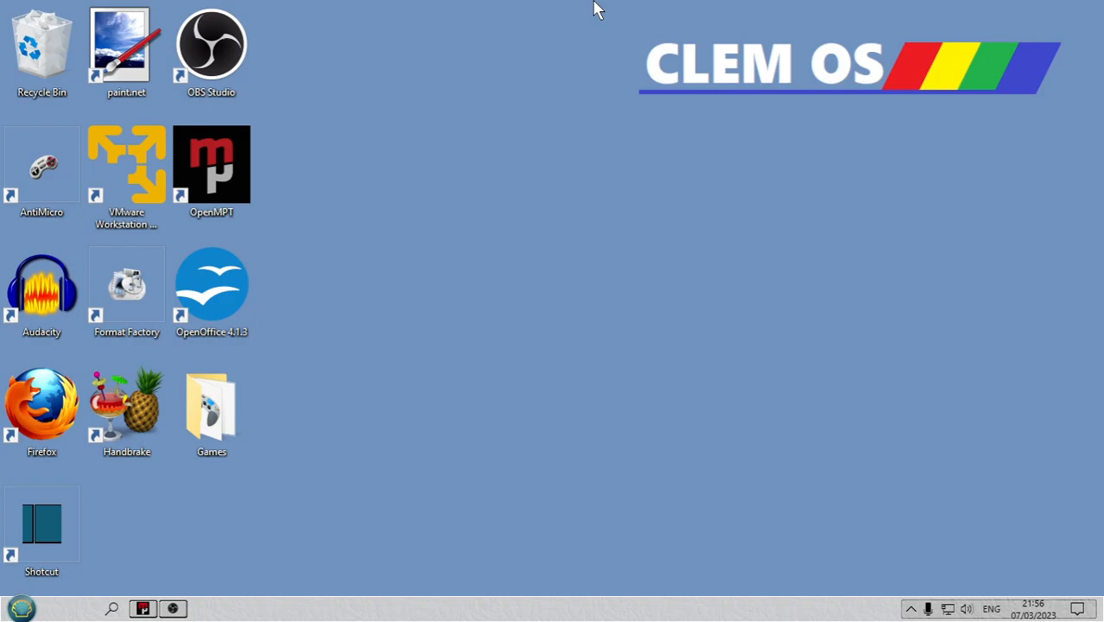
mouse_move(4, 598)
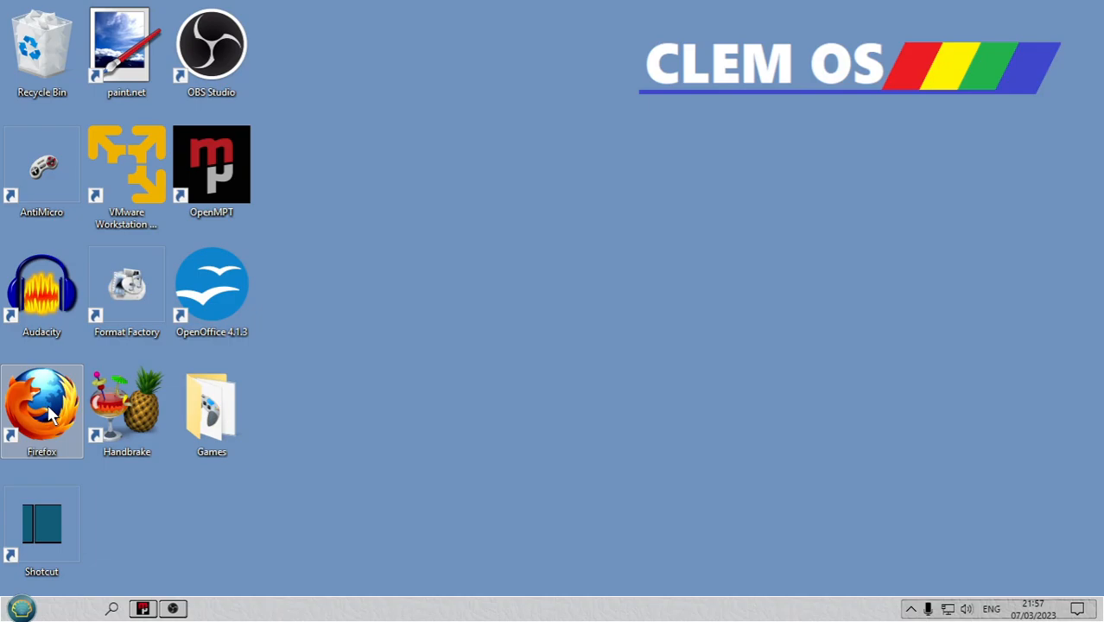
mouse_move(50, 405)
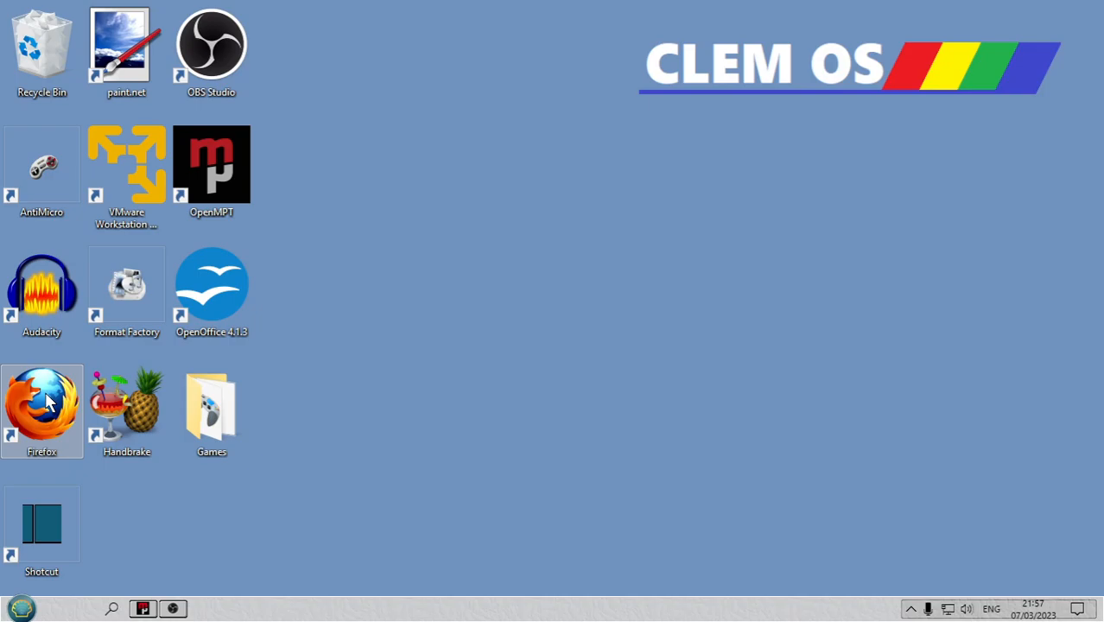
mouse_move(41, 398)
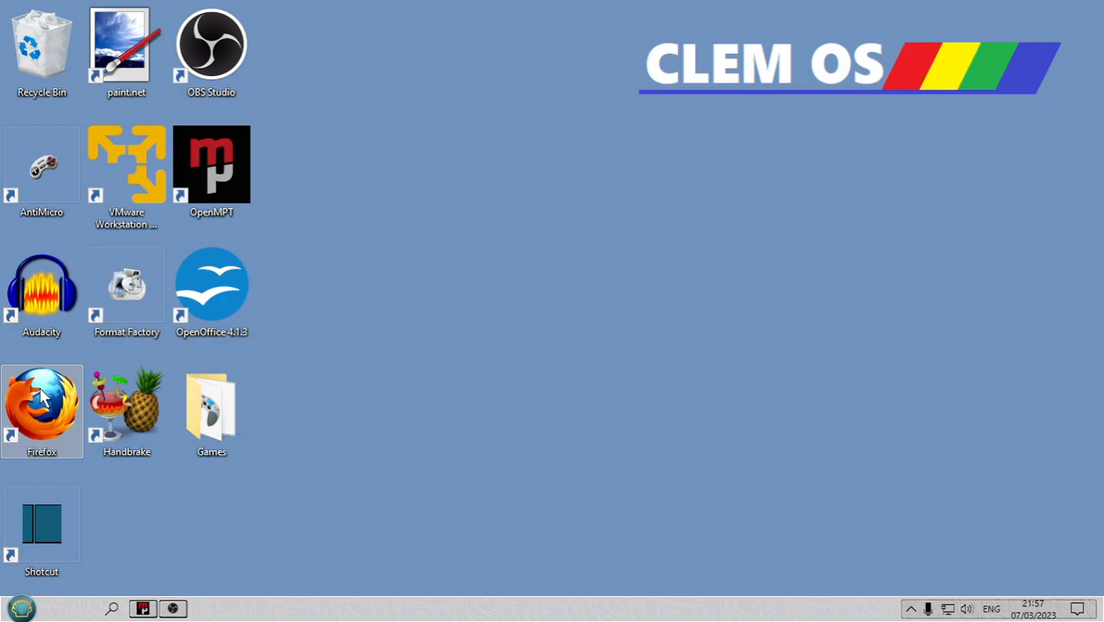
mouse_move(47, 408)
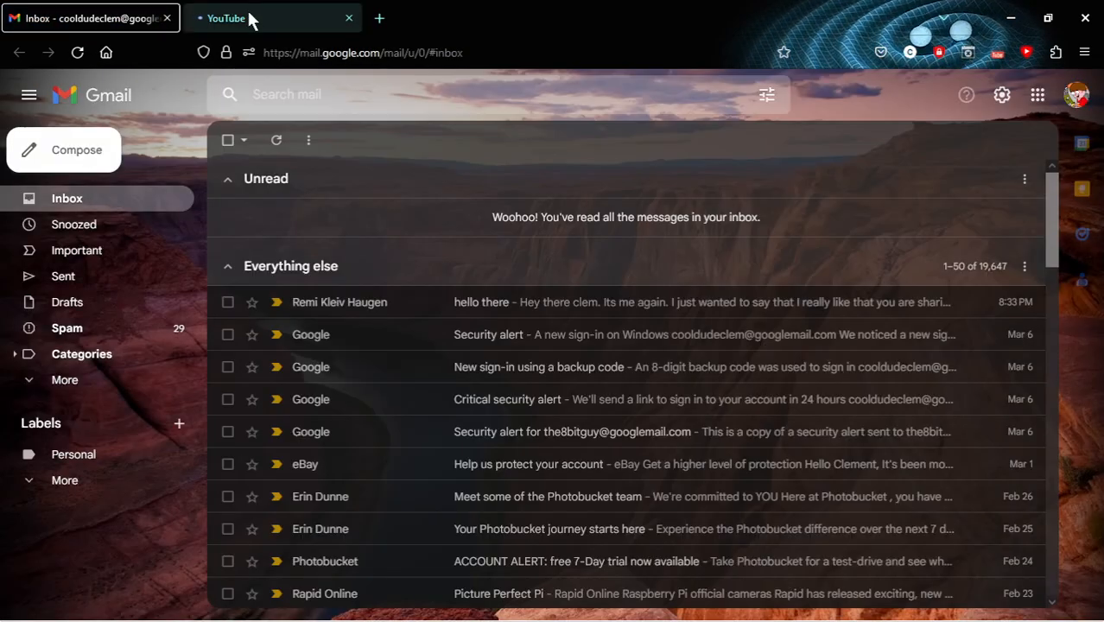
Step: Switch to the YouTube tab and expand the full navigation sidebar on the home feed
left_click(227, 17)
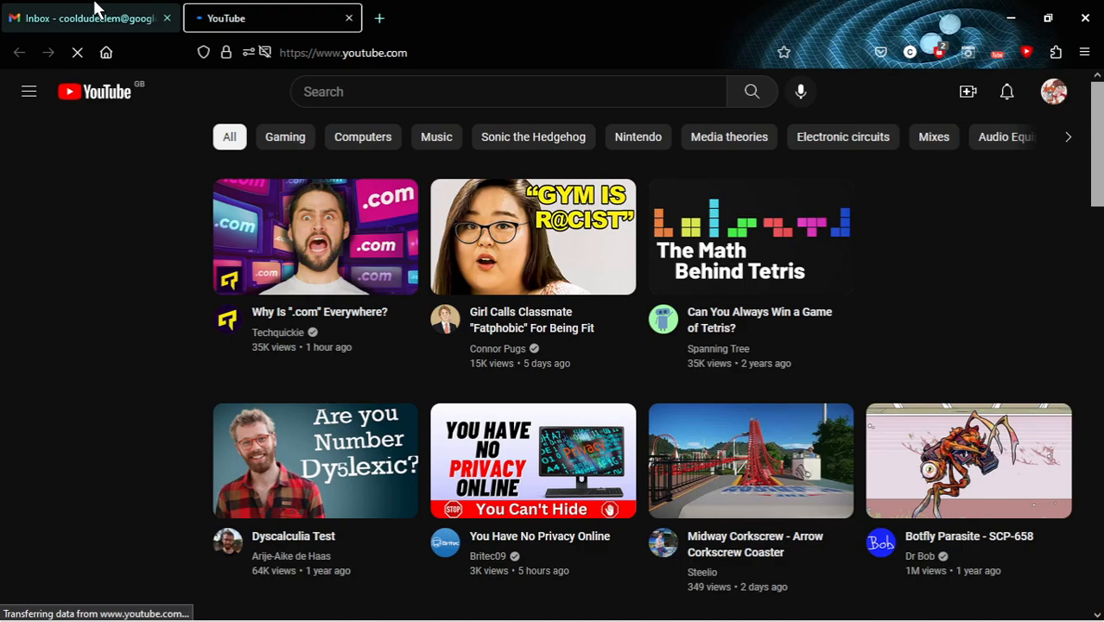
mouse_move(86, 17)
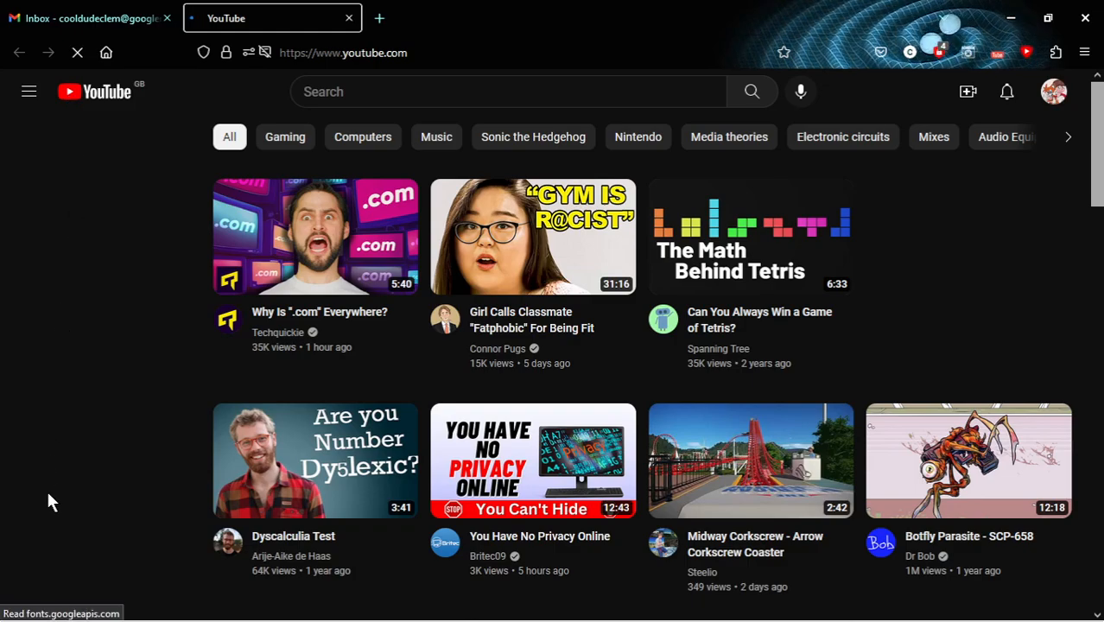
mouse_move(93, 213)
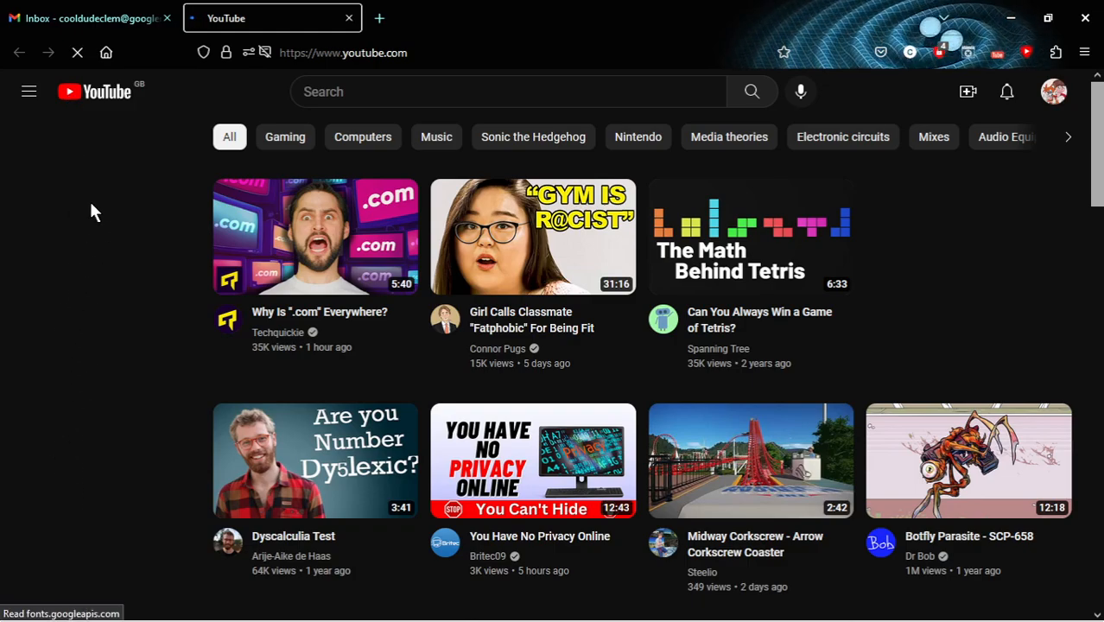
mouse_move(94, 339)
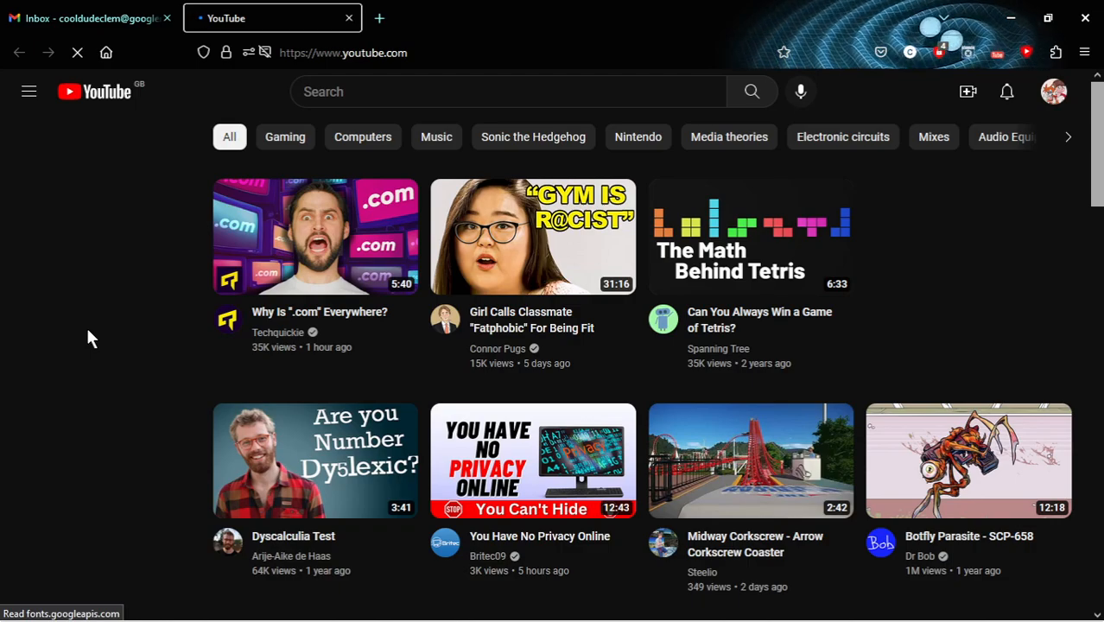
mouse_move(85, 235)
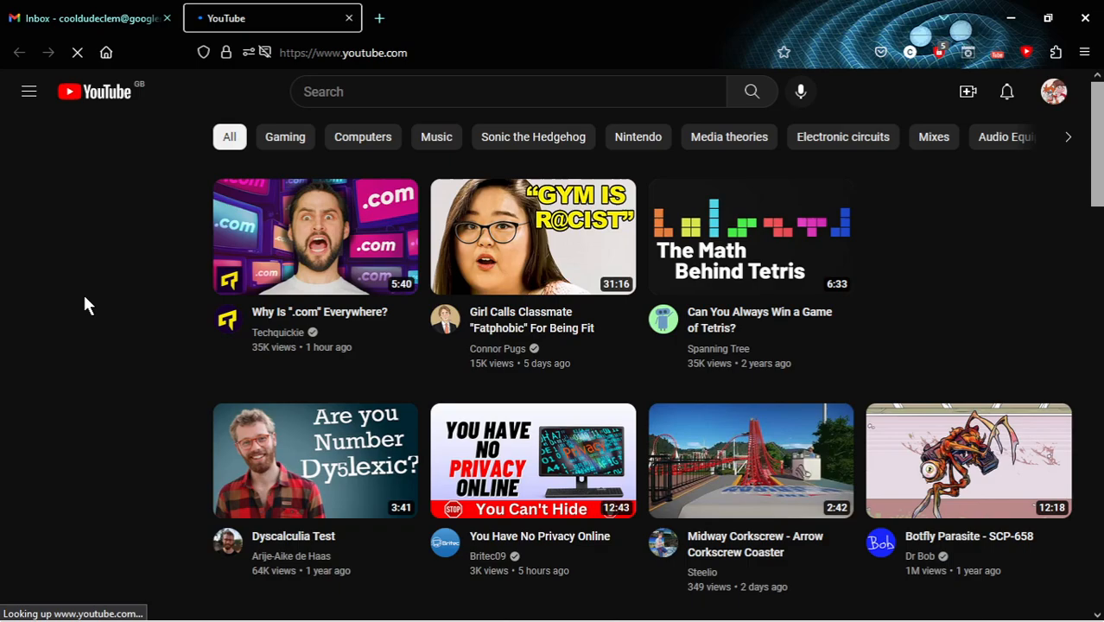
left_click(27, 89)
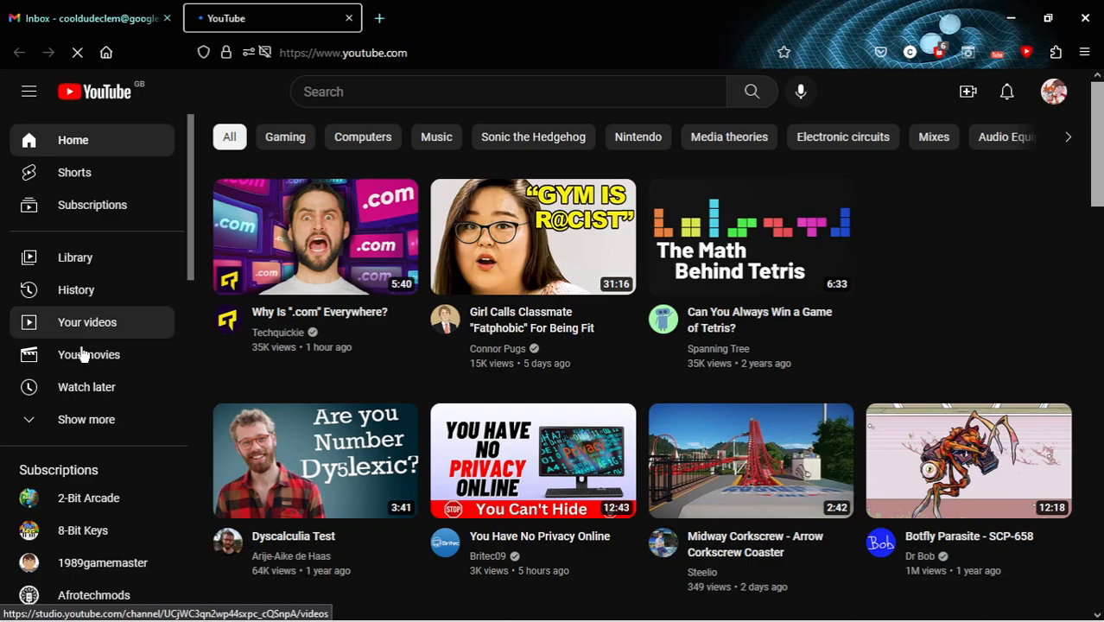
mouse_move(89, 354)
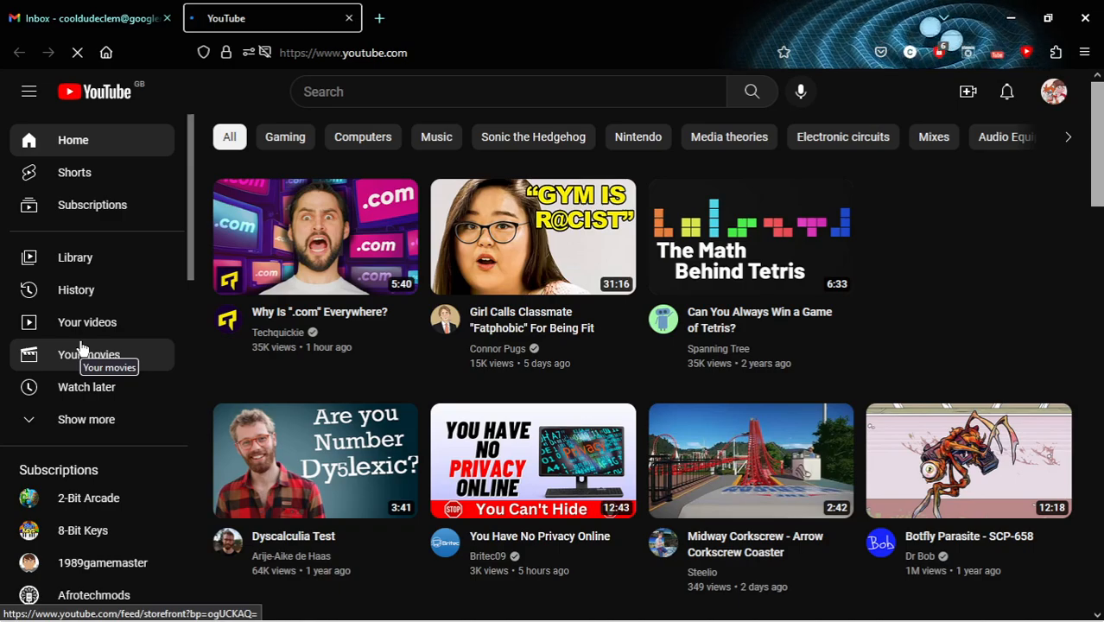
mouse_move(546, 238)
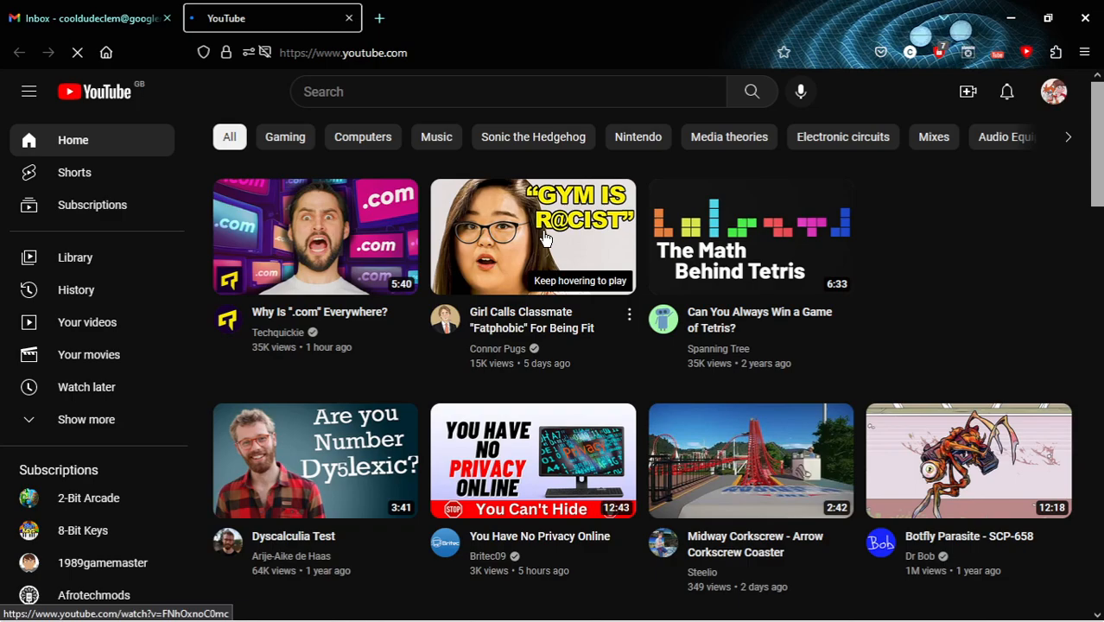
Step: Open the 'Girl Calls Classmate "Fatphobic" For Being Fit' video from the home feed
left_click(532, 235)
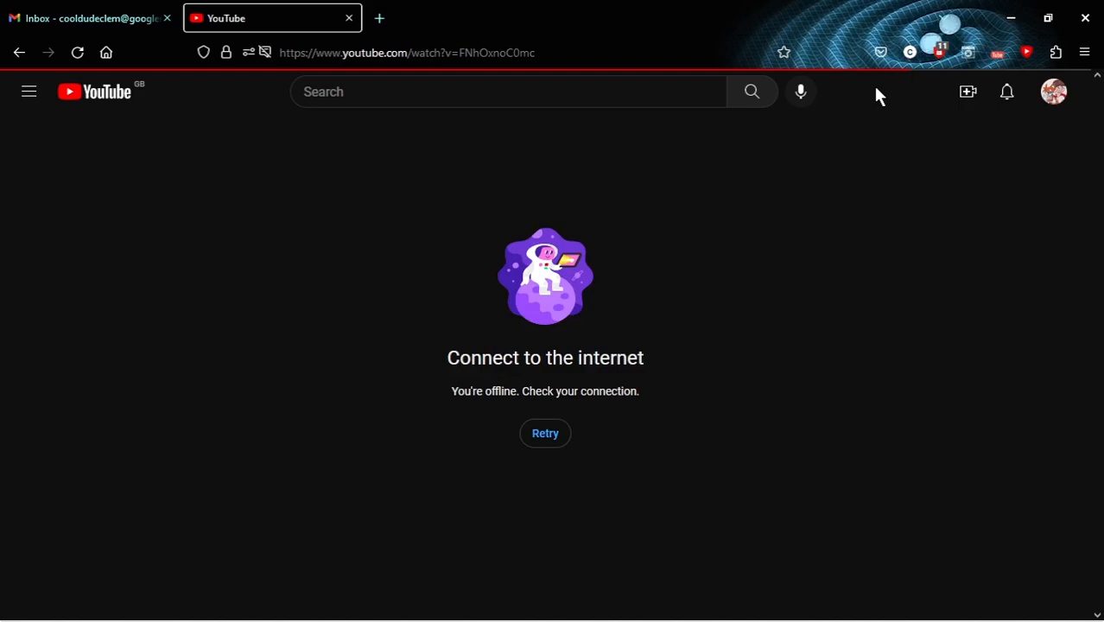
Step: Retry loading the watch page after the offline error so the video player appears
left_click(546, 432)
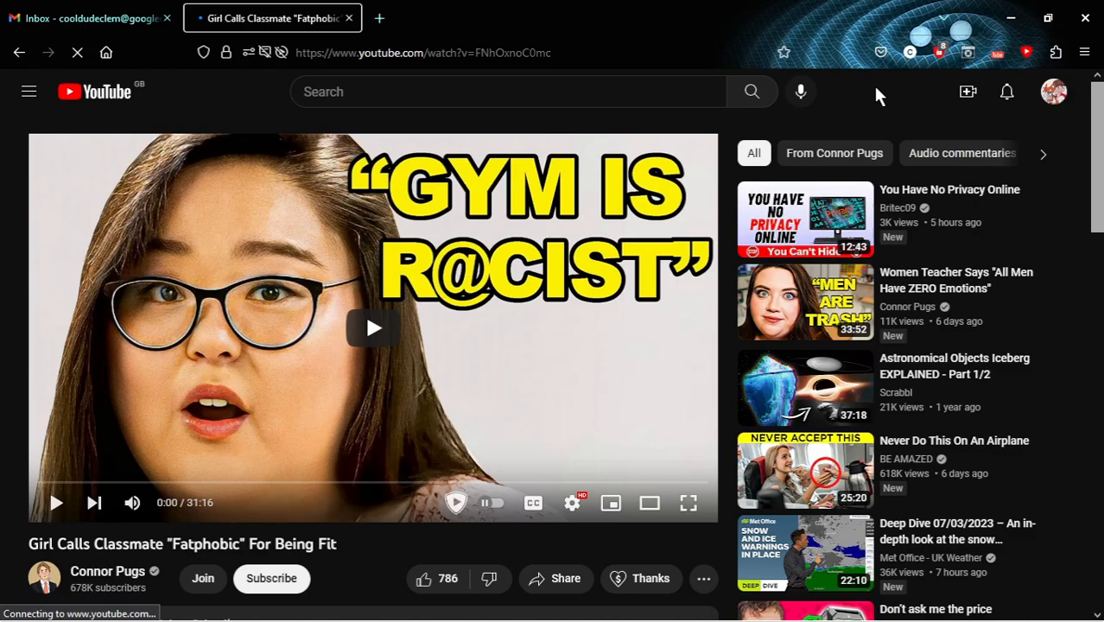
mouse_move(401, 389)
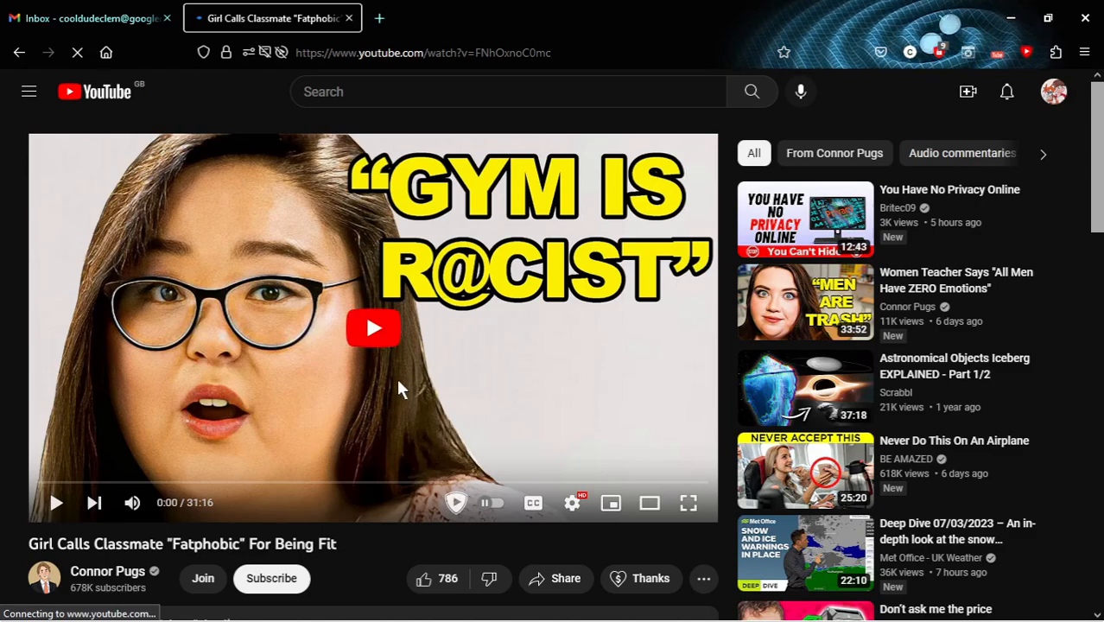
mouse_move(190, 171)
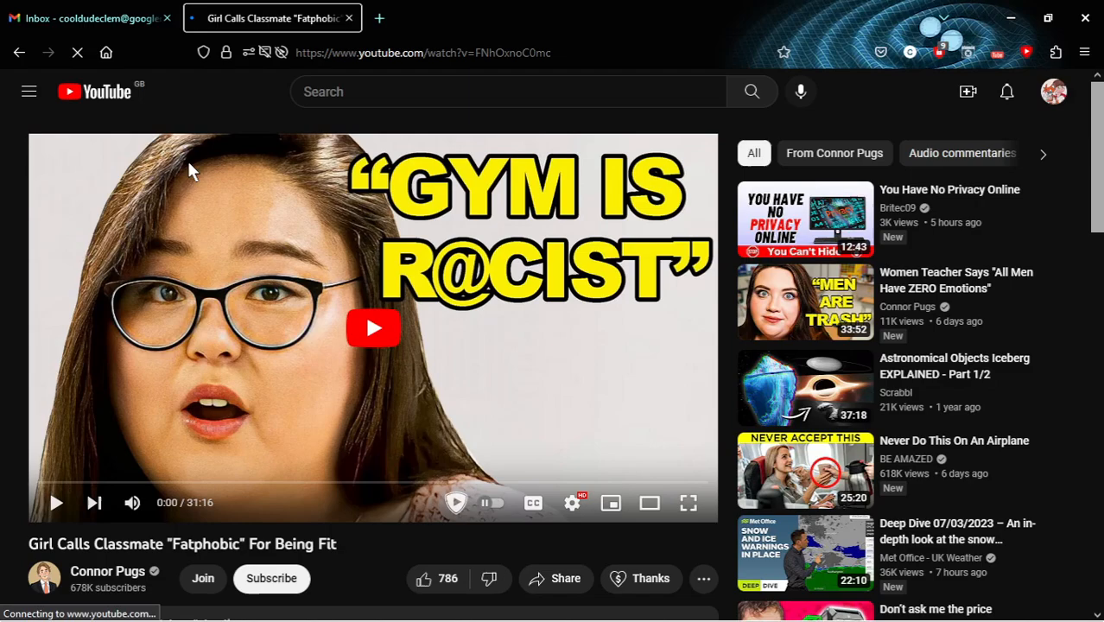
mouse_move(358, 330)
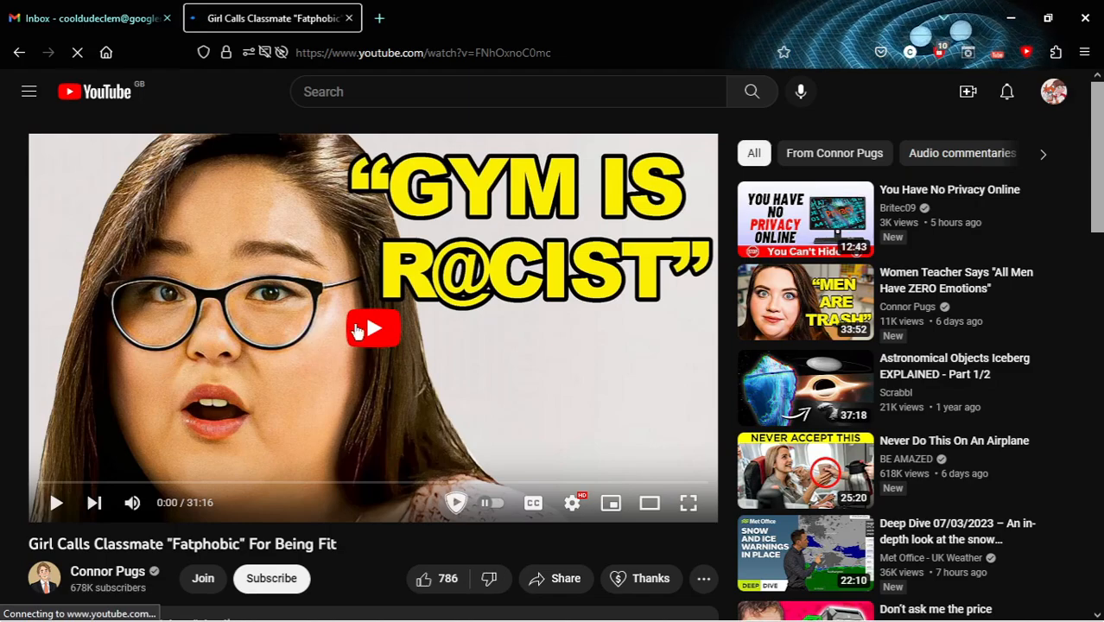
mouse_move(53, 505)
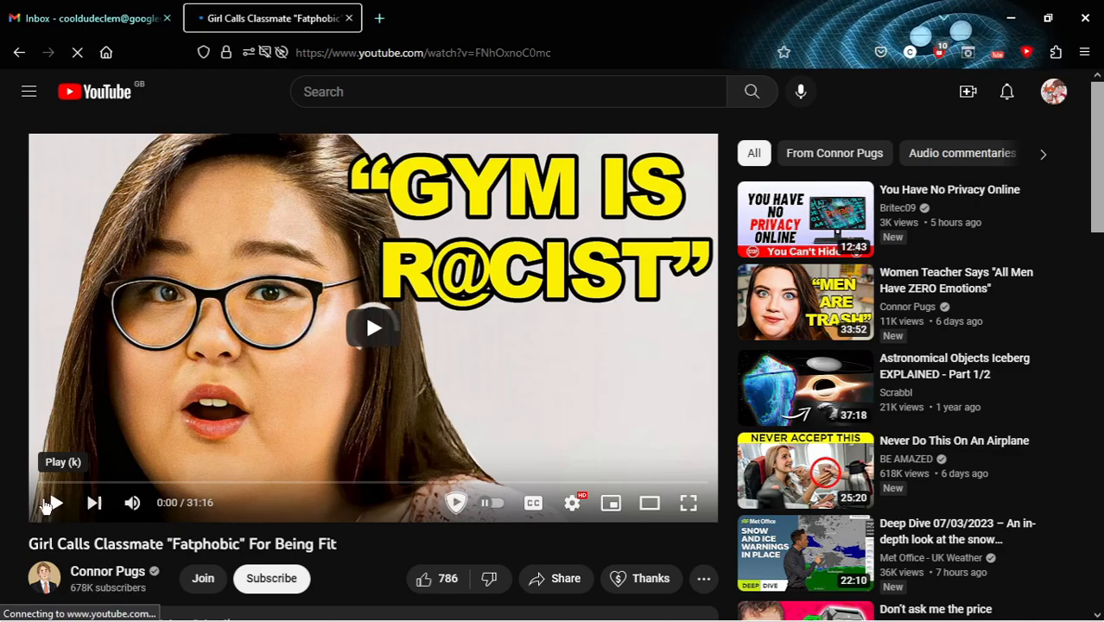
mouse_move(373, 328)
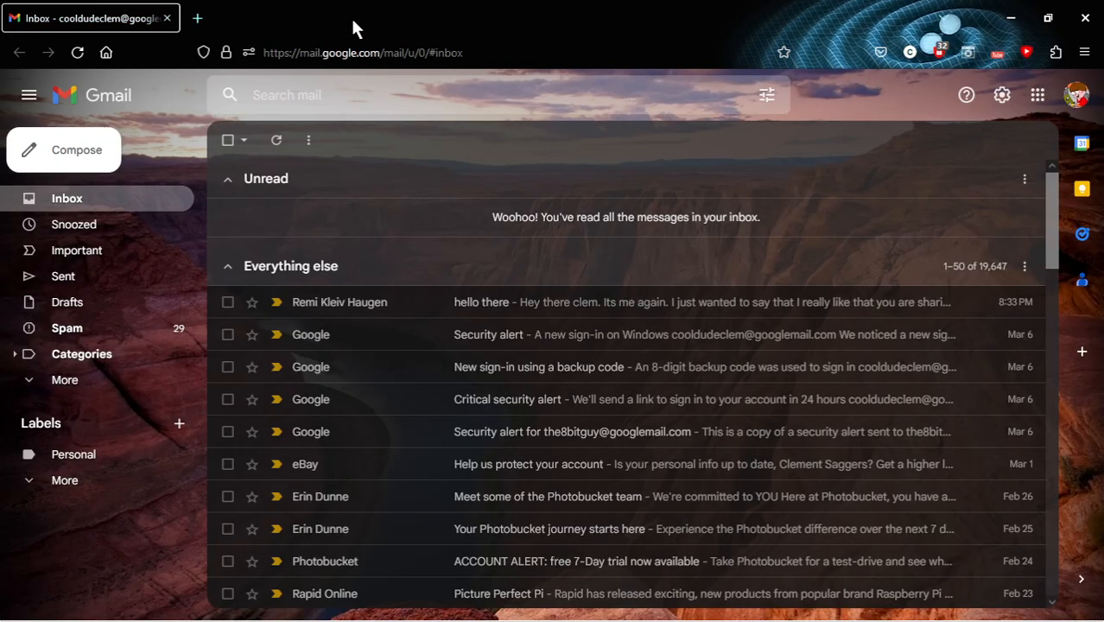
mouse_move(273, 14)
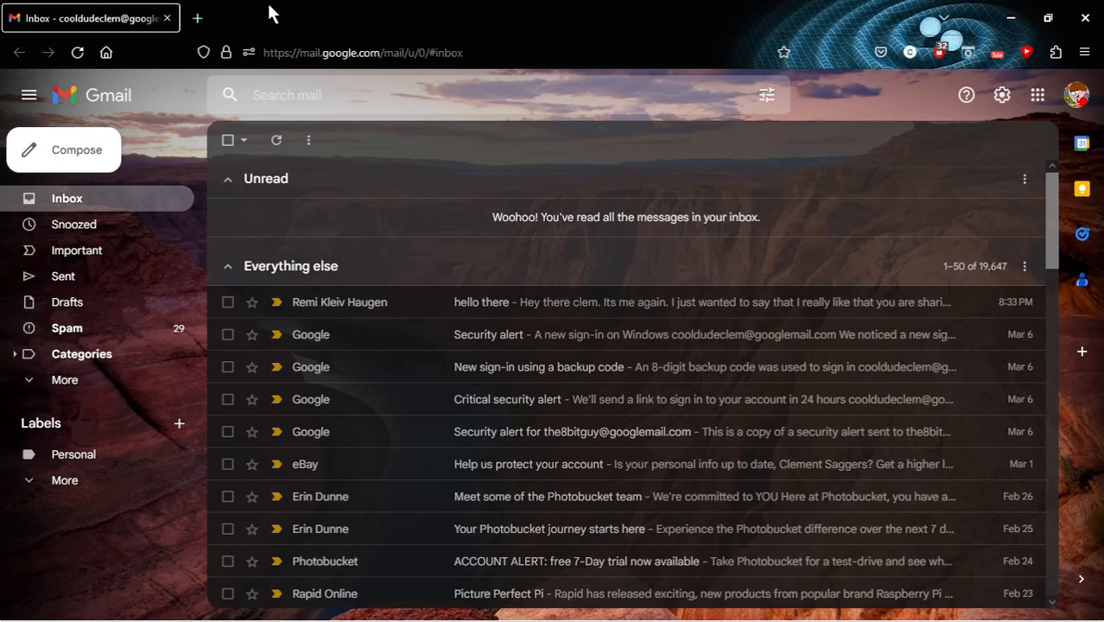
Step: Search Google for 'broadband speed test' from a new tab's address bar
left_click(197, 17)
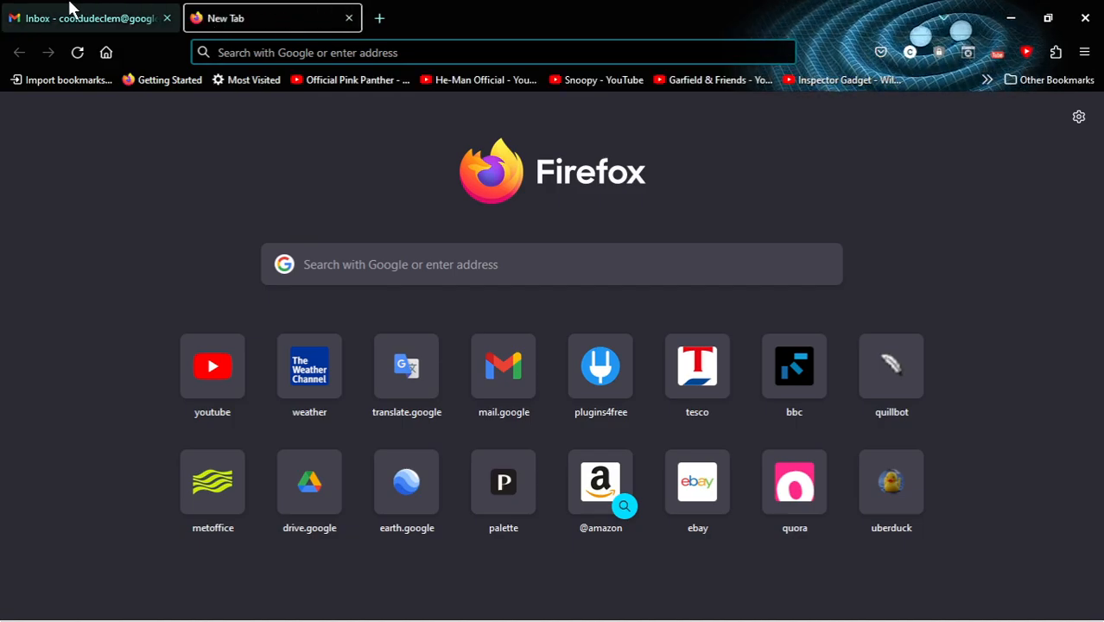
mouse_move(86, 17)
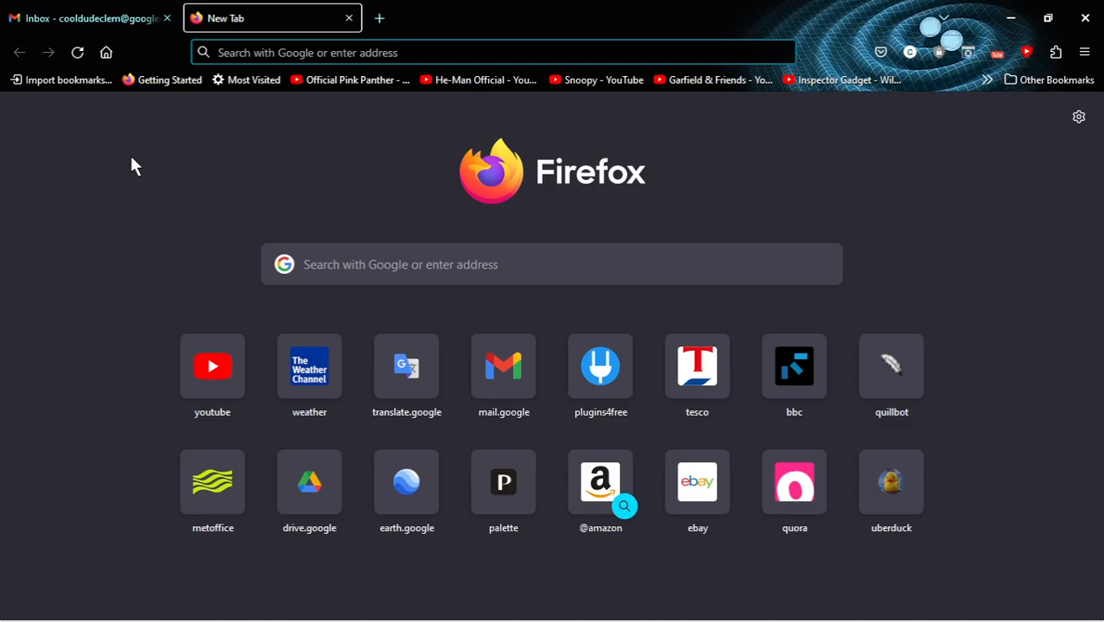
left_click(553, 265)
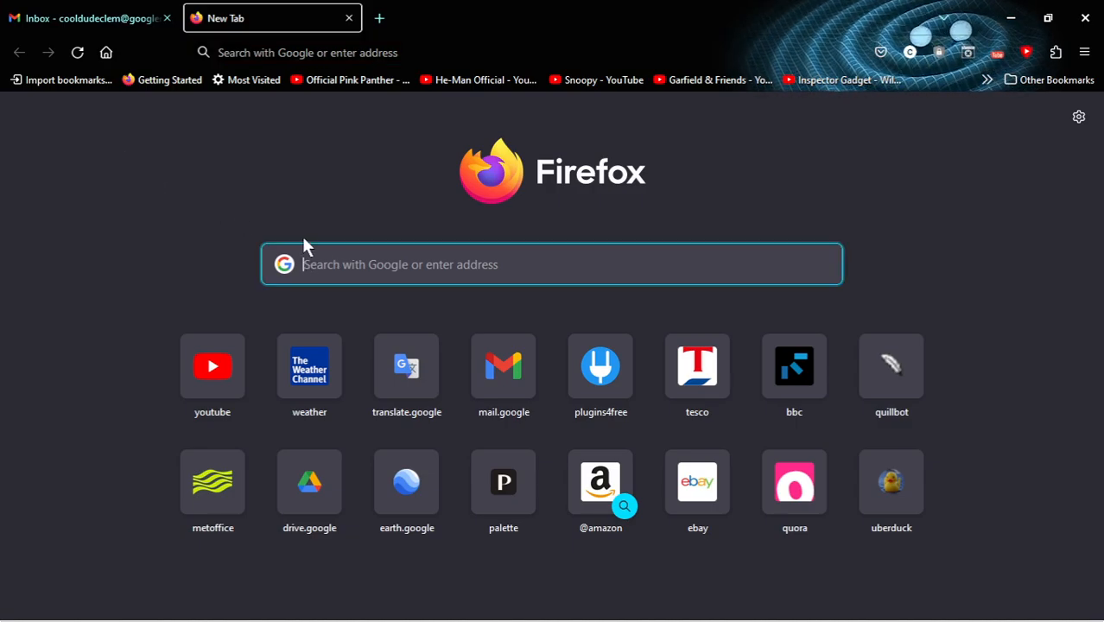
type("bbc.co.uk/")
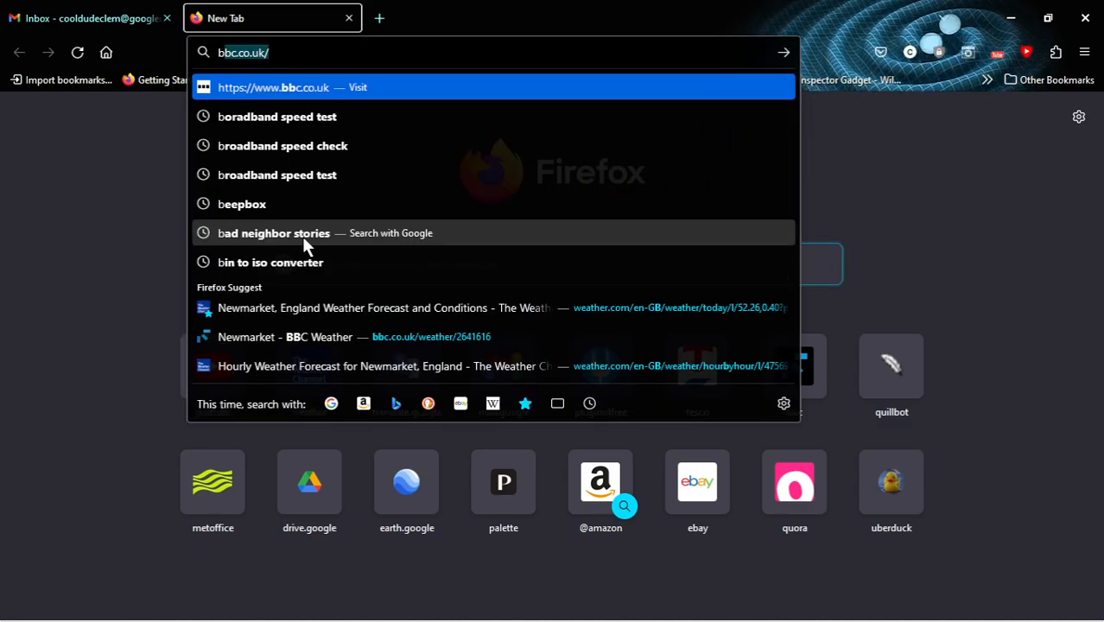
type("broadband+speed+test")
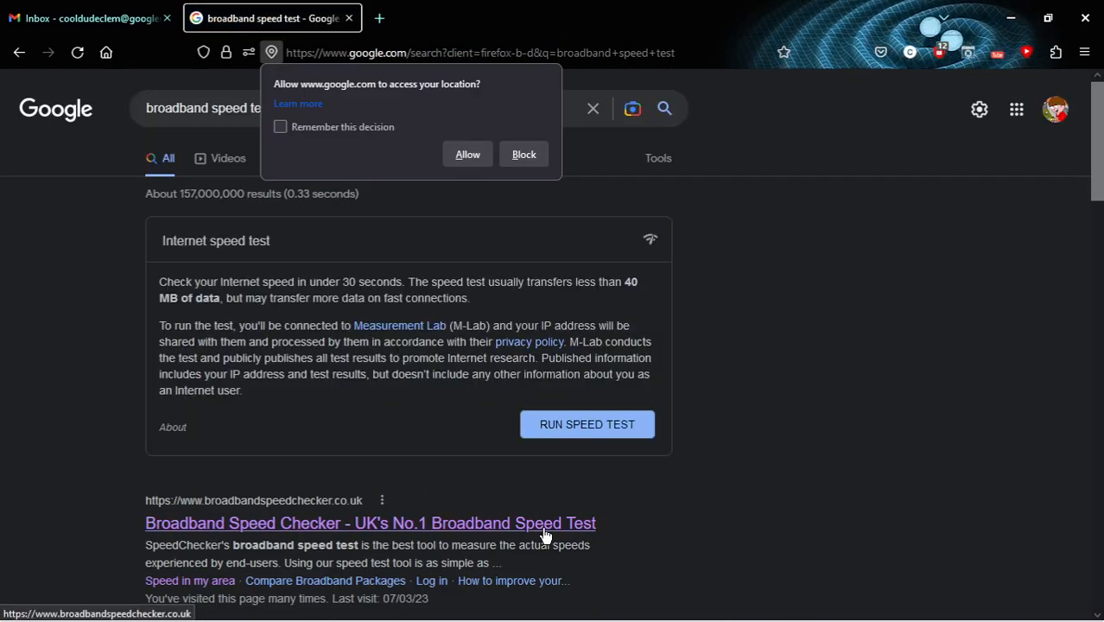
Step: Run the Broadband Speed Checker test: 14 ms ping, 136.64 Mb/s down, 20.87 Mb/s up
left_click(370, 522)
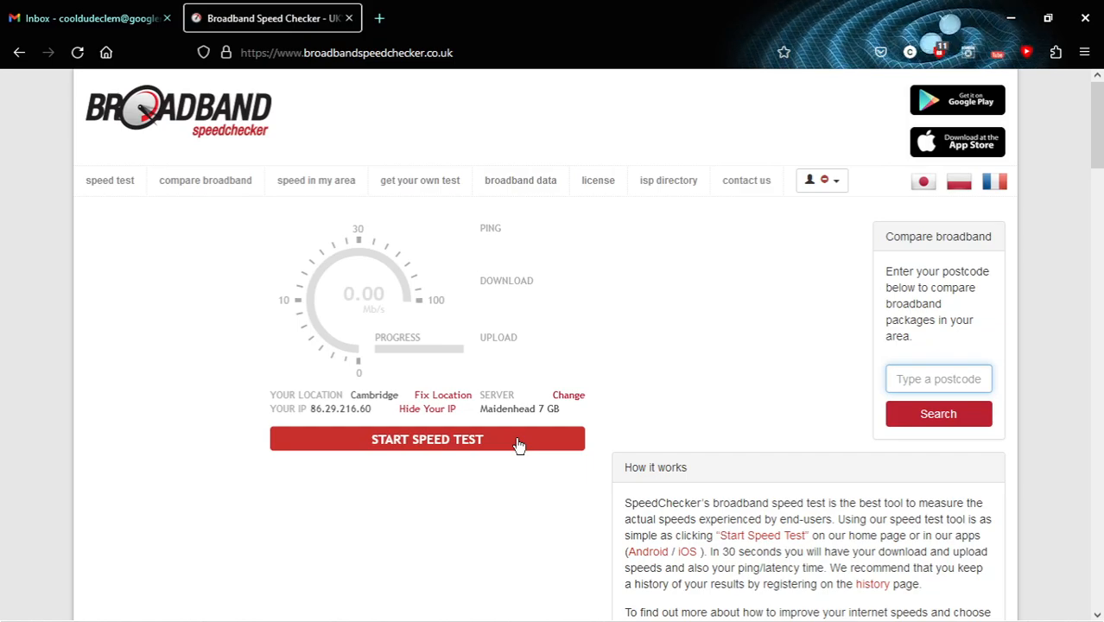
left_click(427, 439)
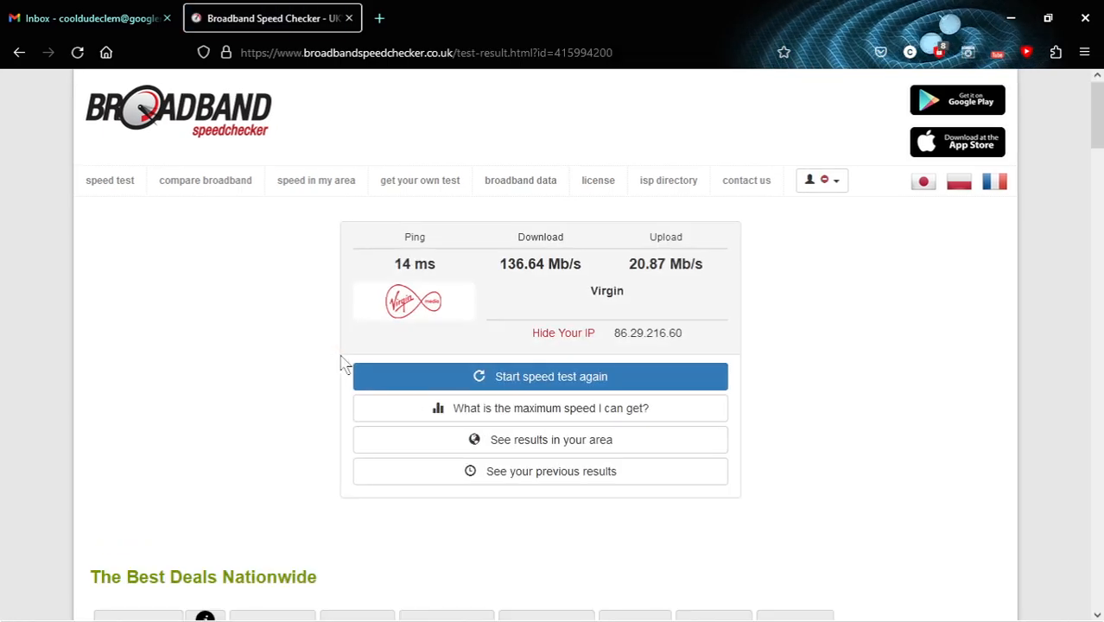
mouse_move(380, 17)
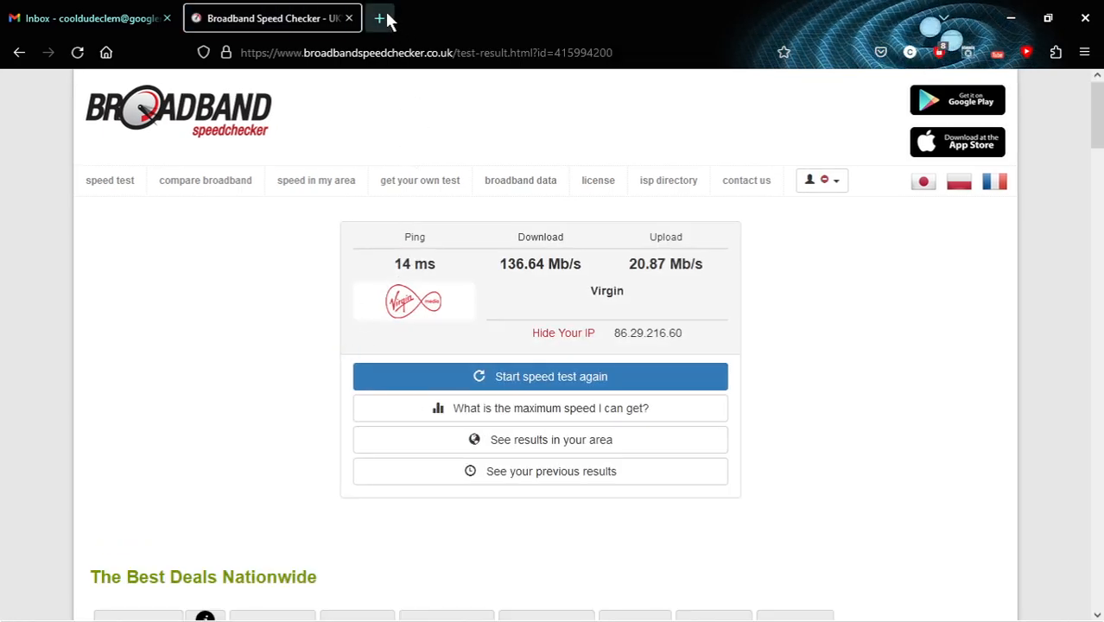
Step: Open the Weather Channel Newmarket forecast in a new tab and scroll down to the radar map
left_click(380, 17)
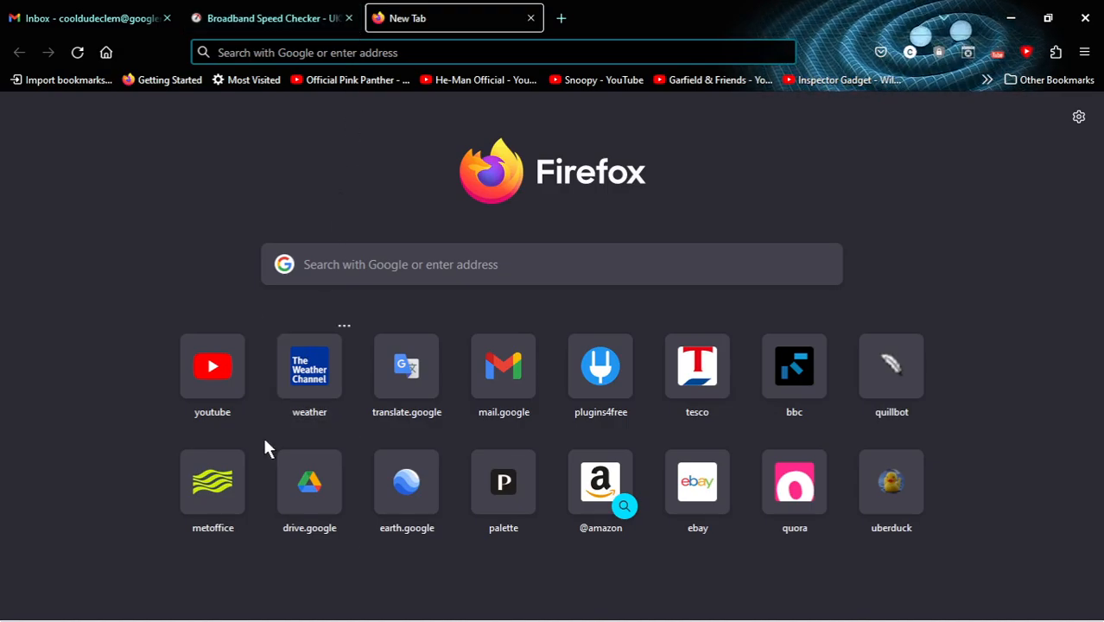
left_click(309, 366)
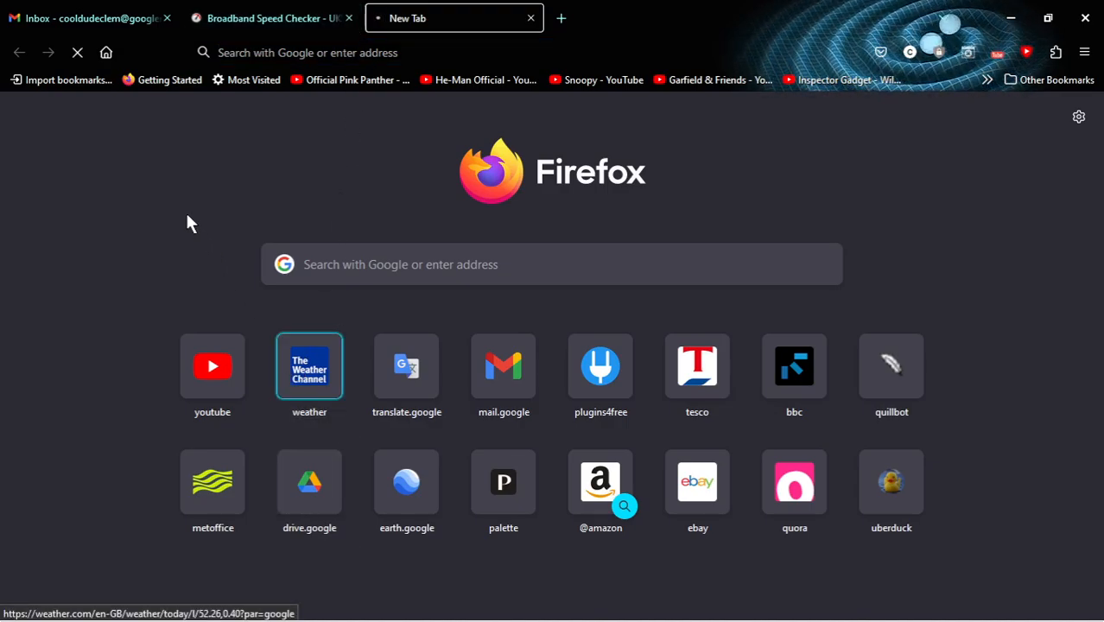
left_click(309, 366)
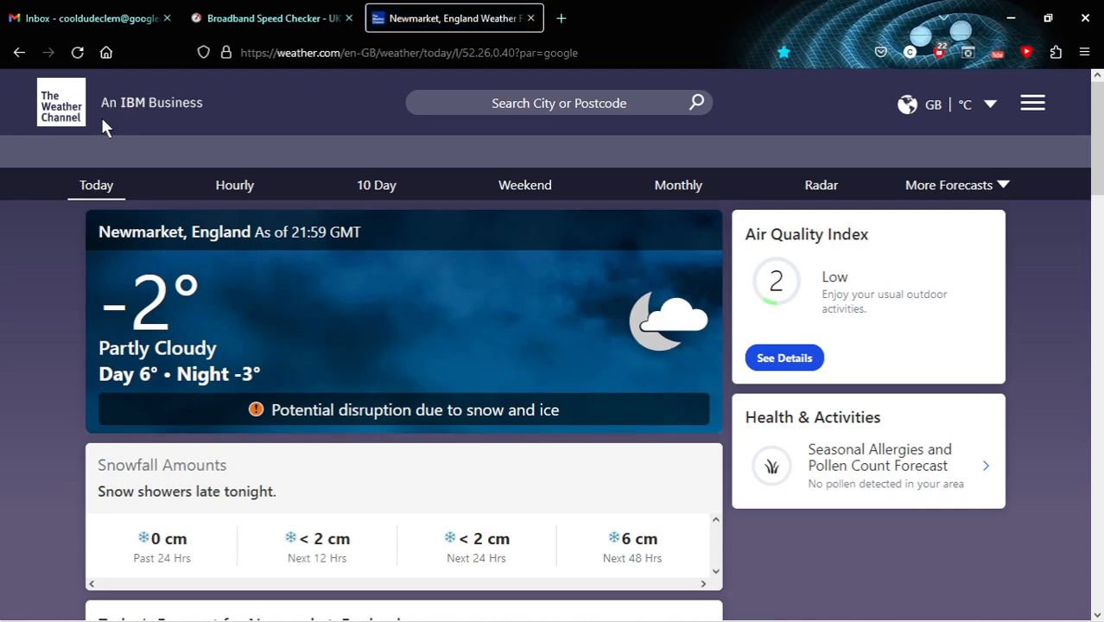
scroll("down", 3)
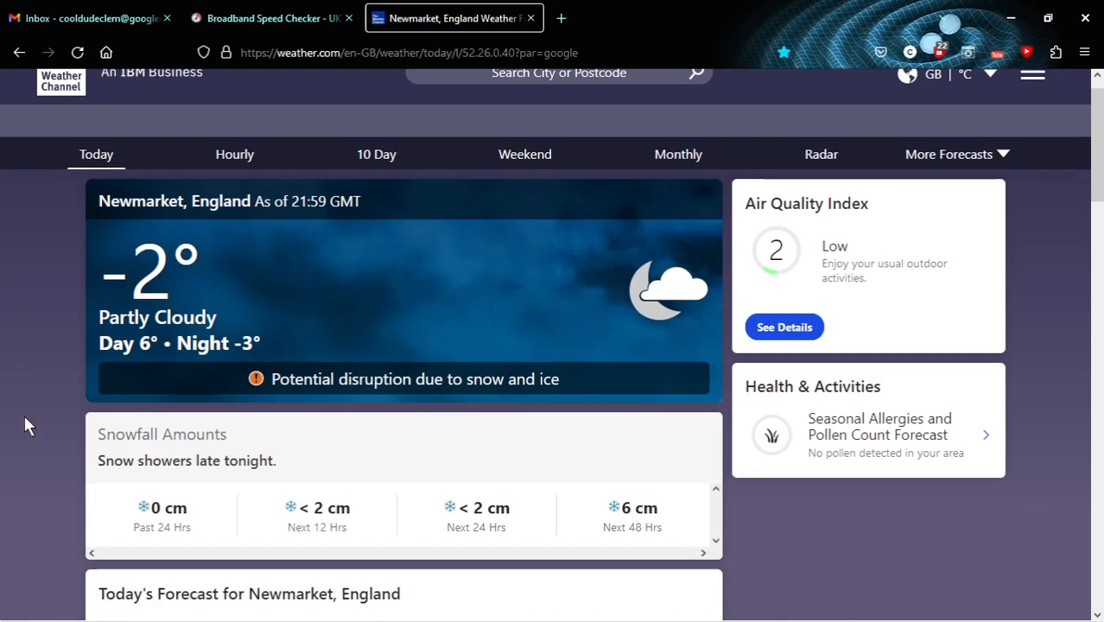
scroll("down", 3)
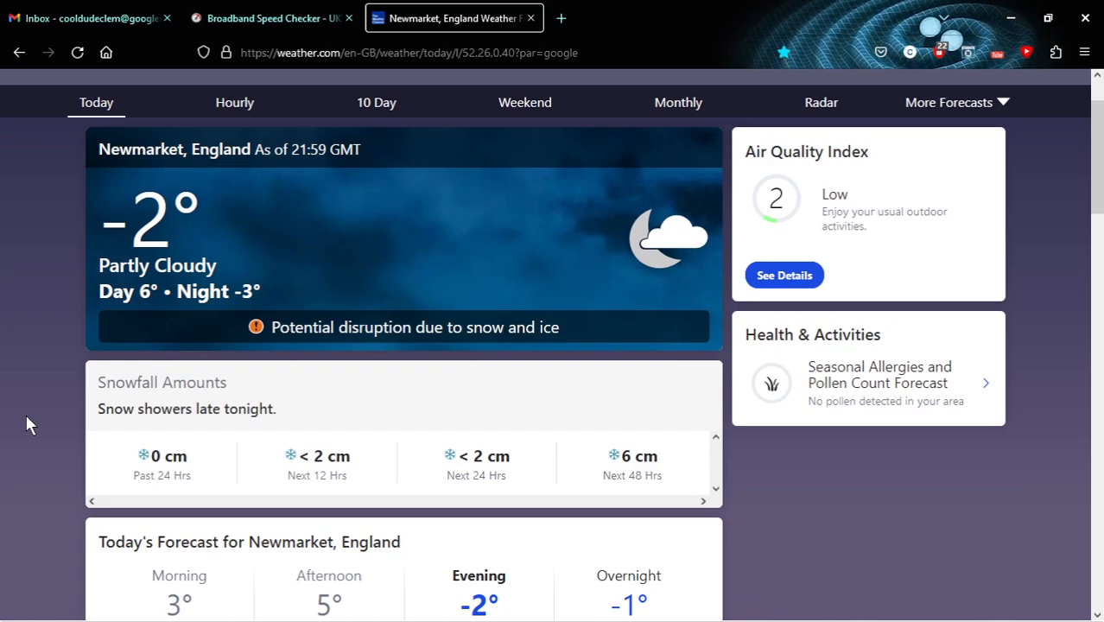
scroll("down", 3)
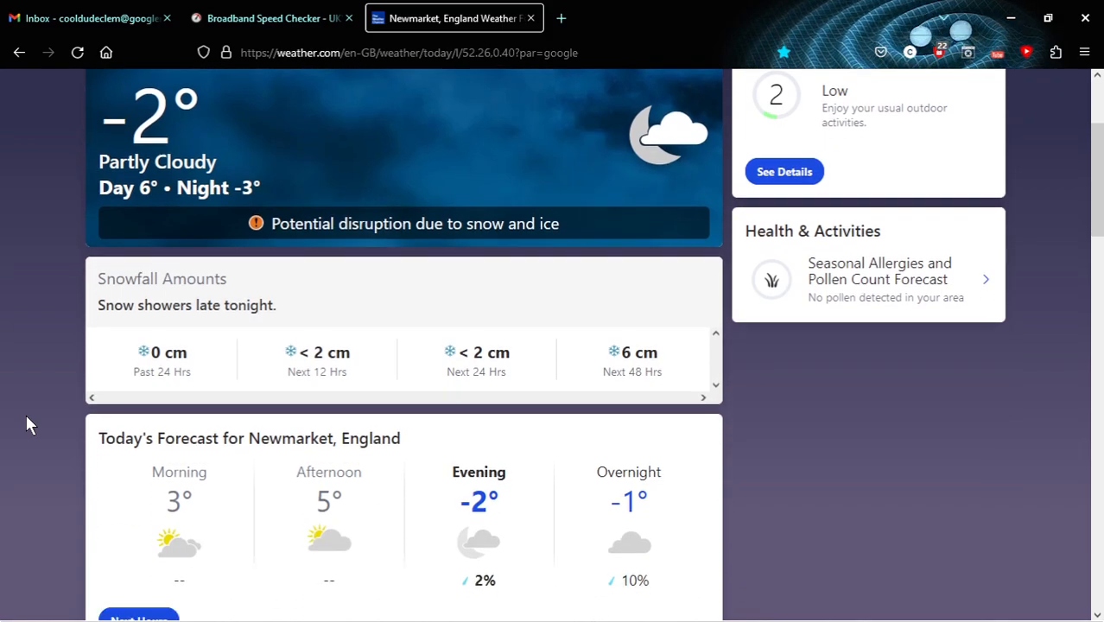
scroll("down", 3)
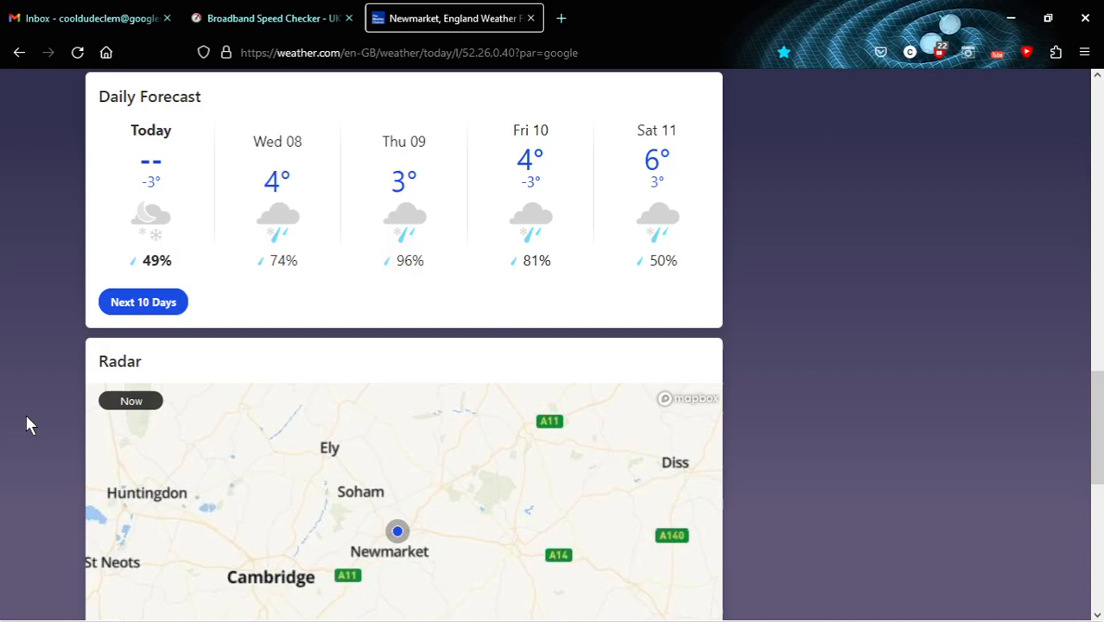
scroll("down", 3)
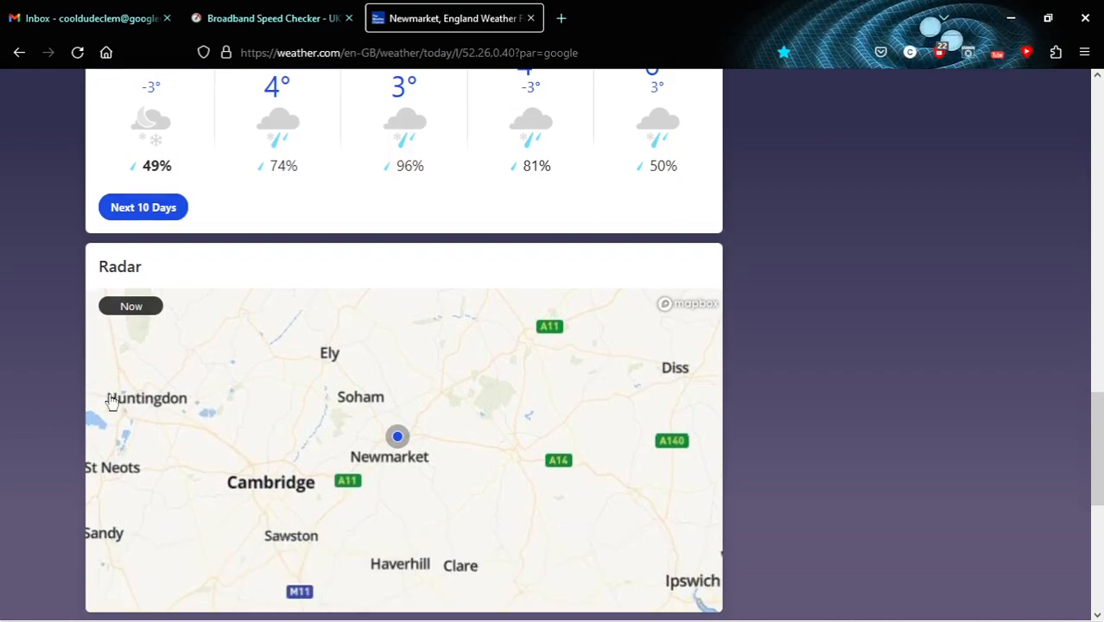
mouse_move(111, 397)
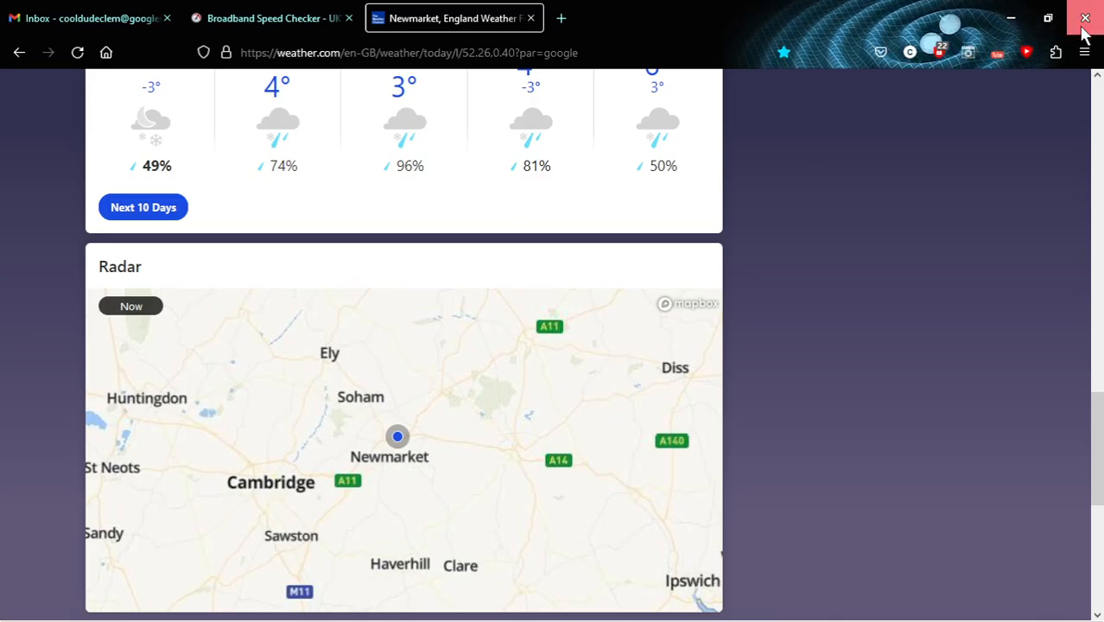
Step: Close Firefox and show the taskbar clock and calendar reading 22:01 on 7 March 2023
left_click(1085, 17)
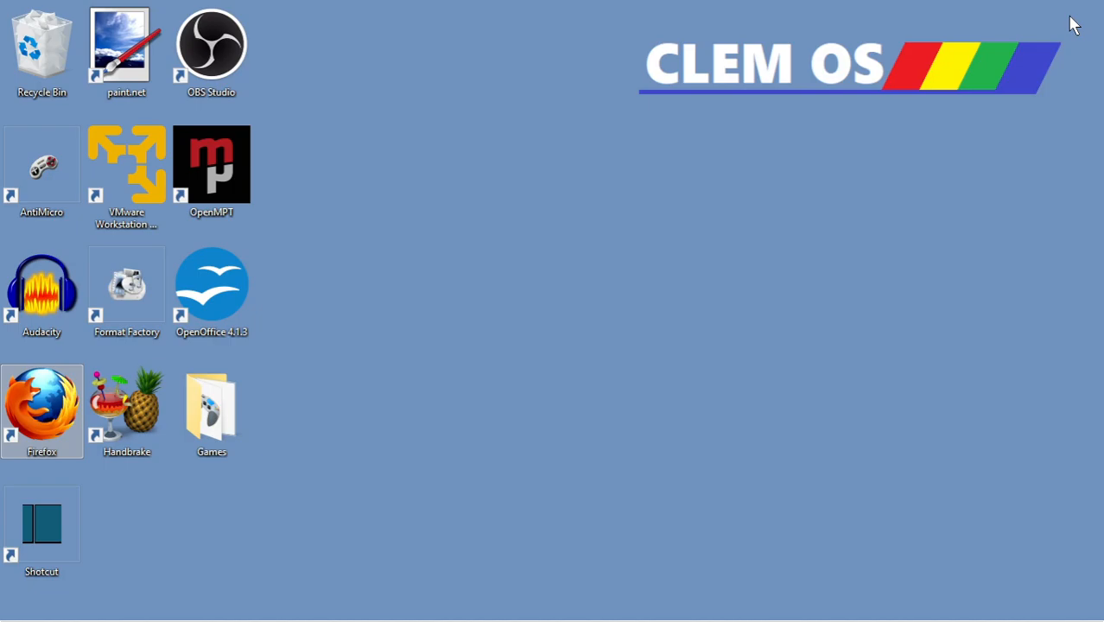
mouse_move(940, 59)
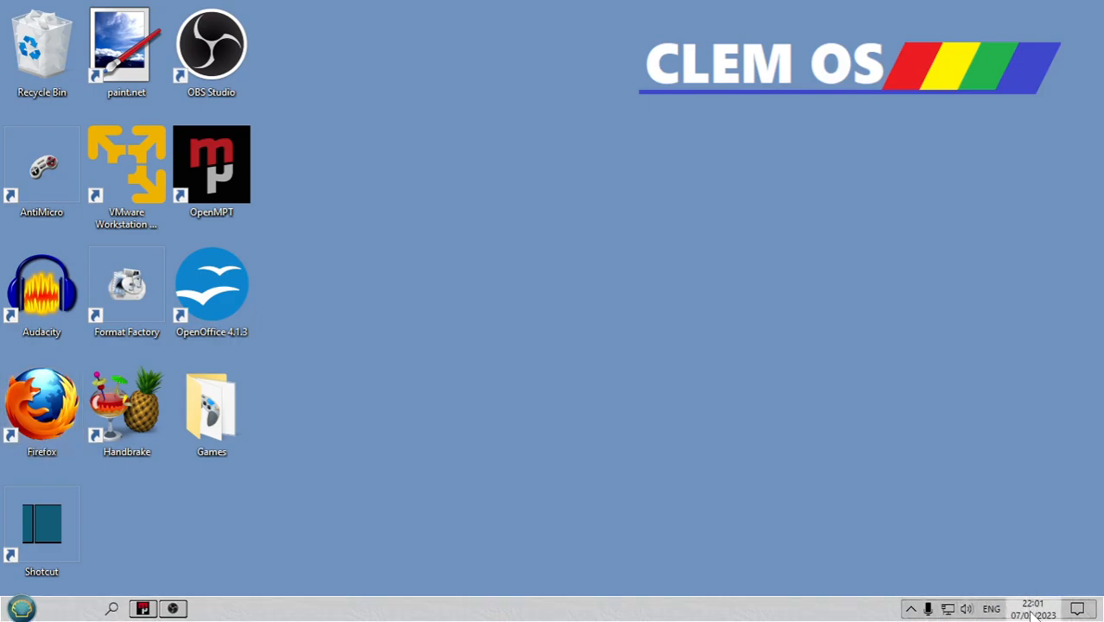
left_click(1034, 608)
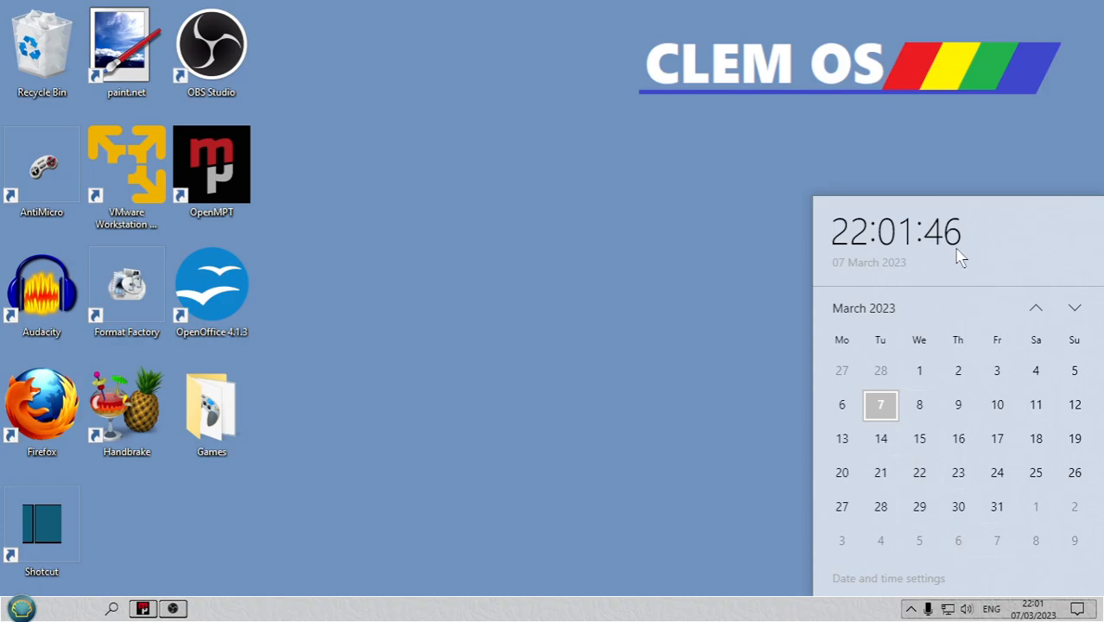
mouse_move(923, 215)
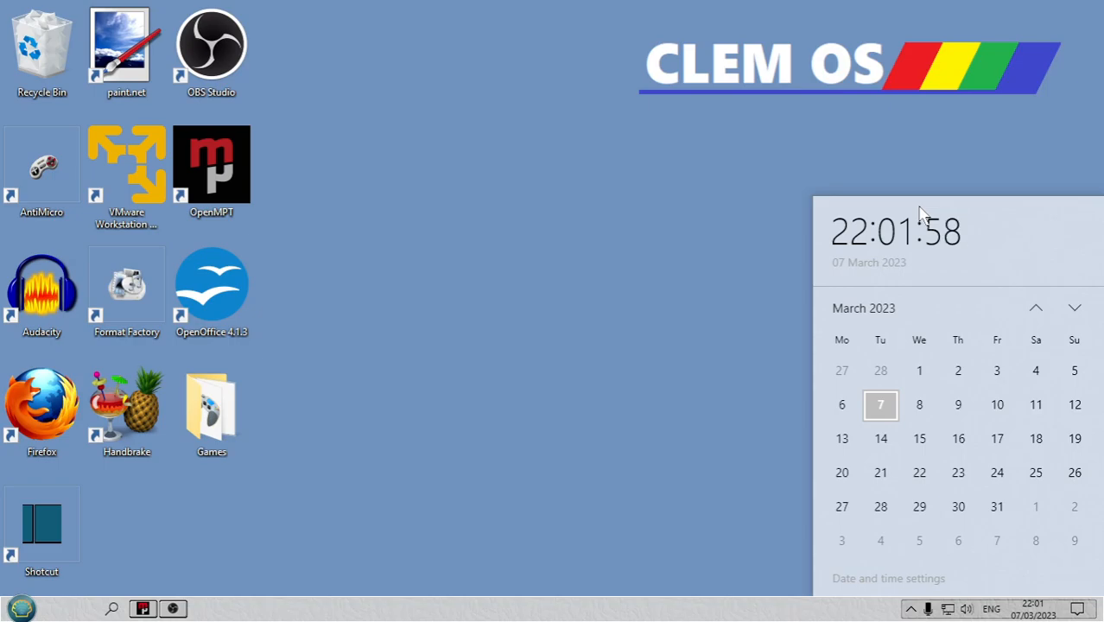
mouse_move(26, 374)
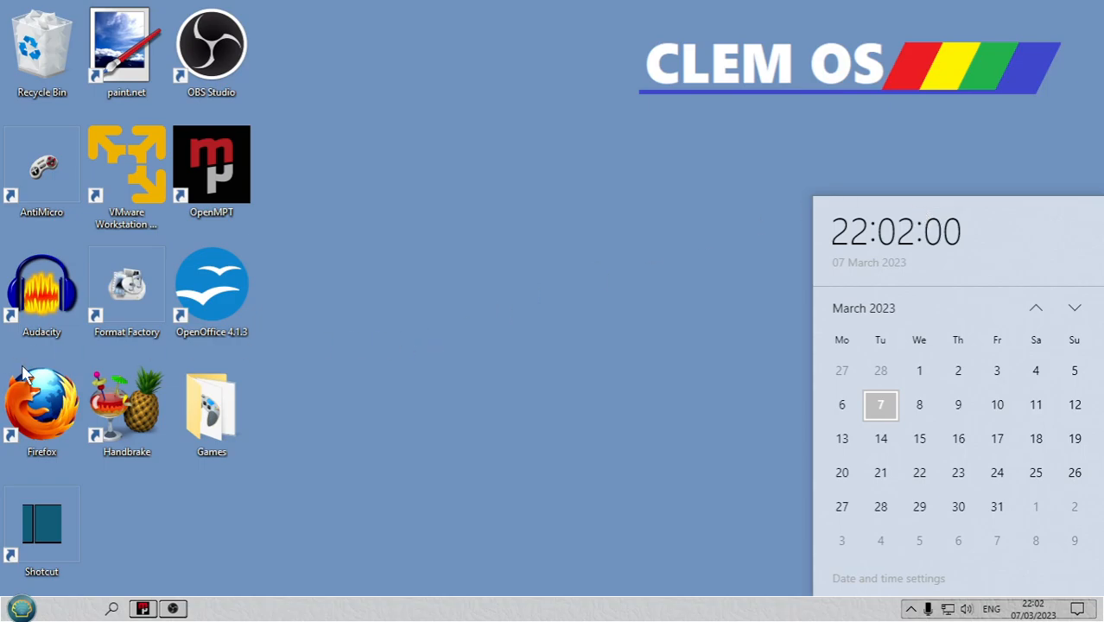
Step: Relaunch Firefox from the desktop shortcut and wait for YouTube to load by 22:03
left_click(41, 406)
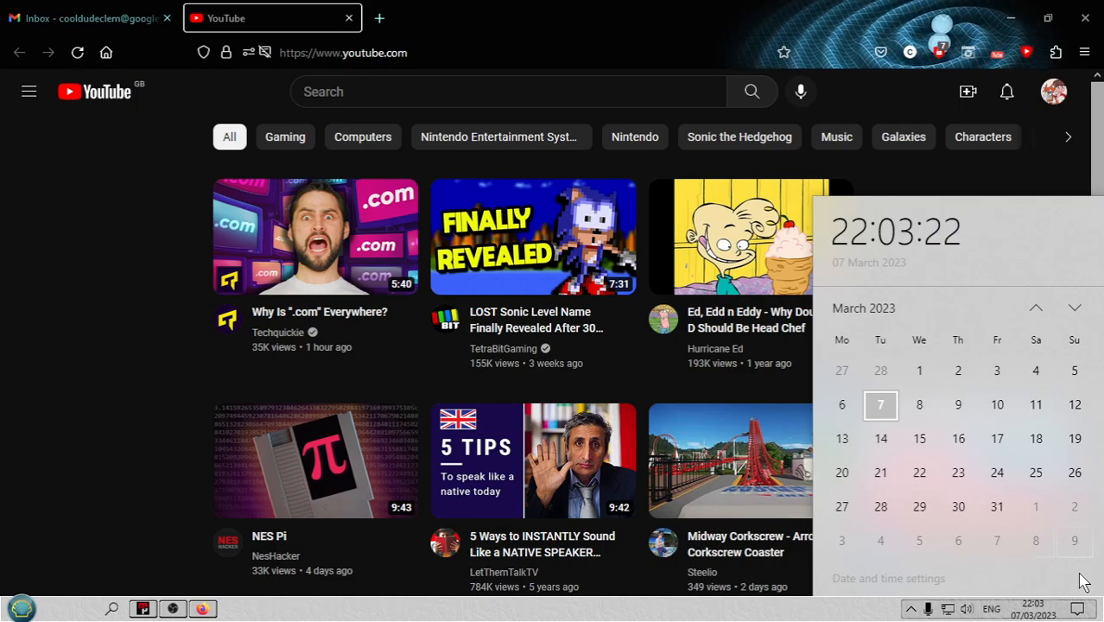
Step: Expand the YouTube sidebar, then close the YouTube tab leaving only the Gmail inbox
left_click(28, 90)
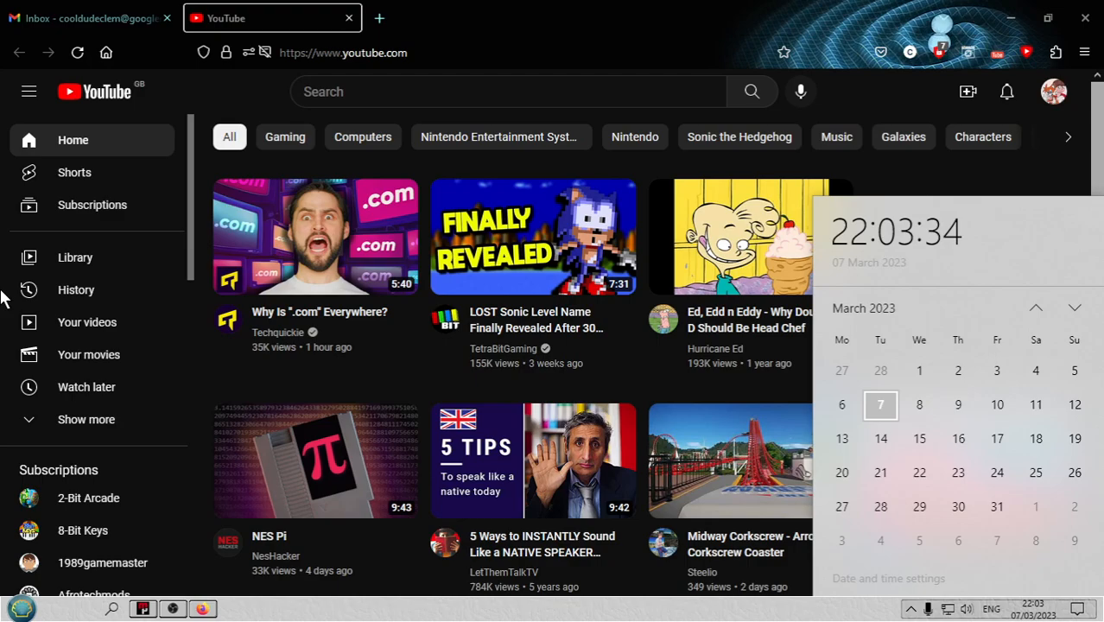
mouse_move(327, 429)
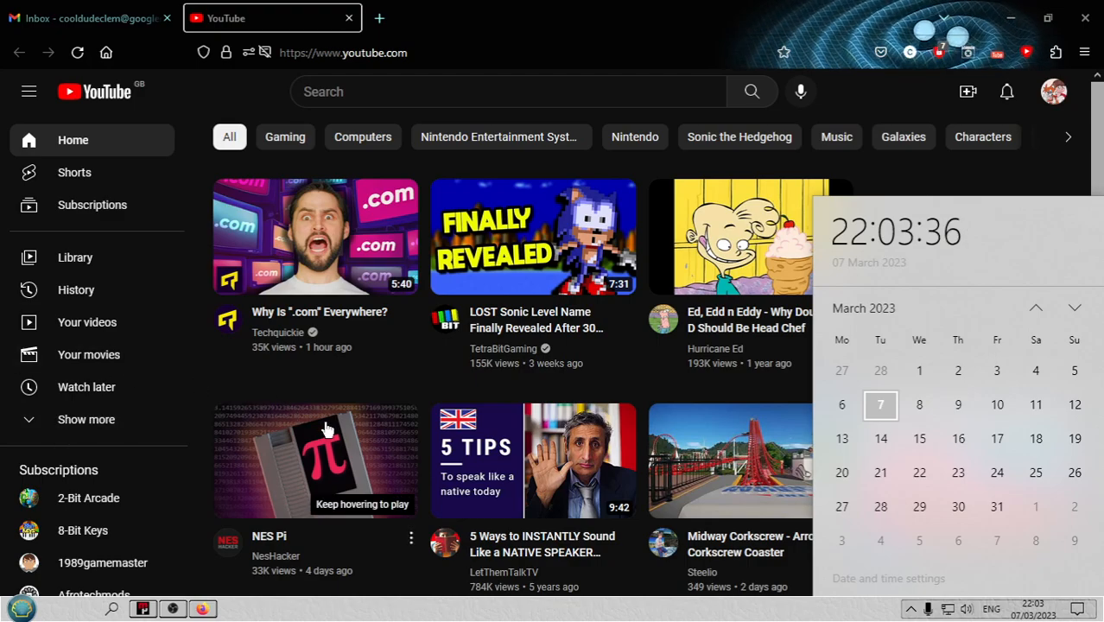
left_click(87, 17)
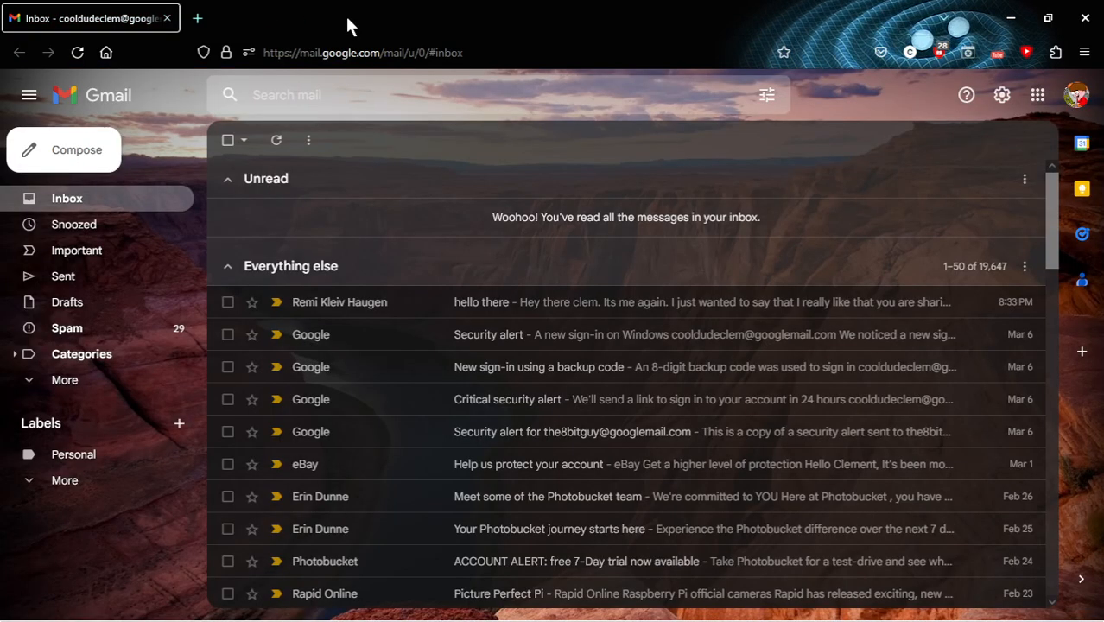
Step: Load YouTube from the new-tab shortcut tile; the home feed appears quickly
left_click(381, 17)
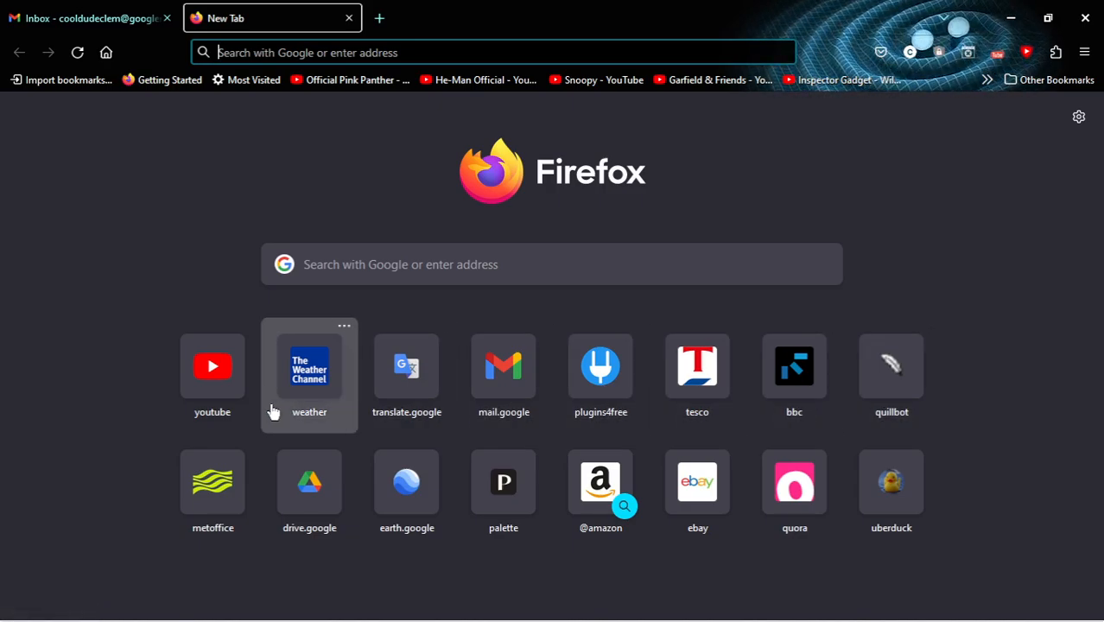
mouse_move(213, 367)
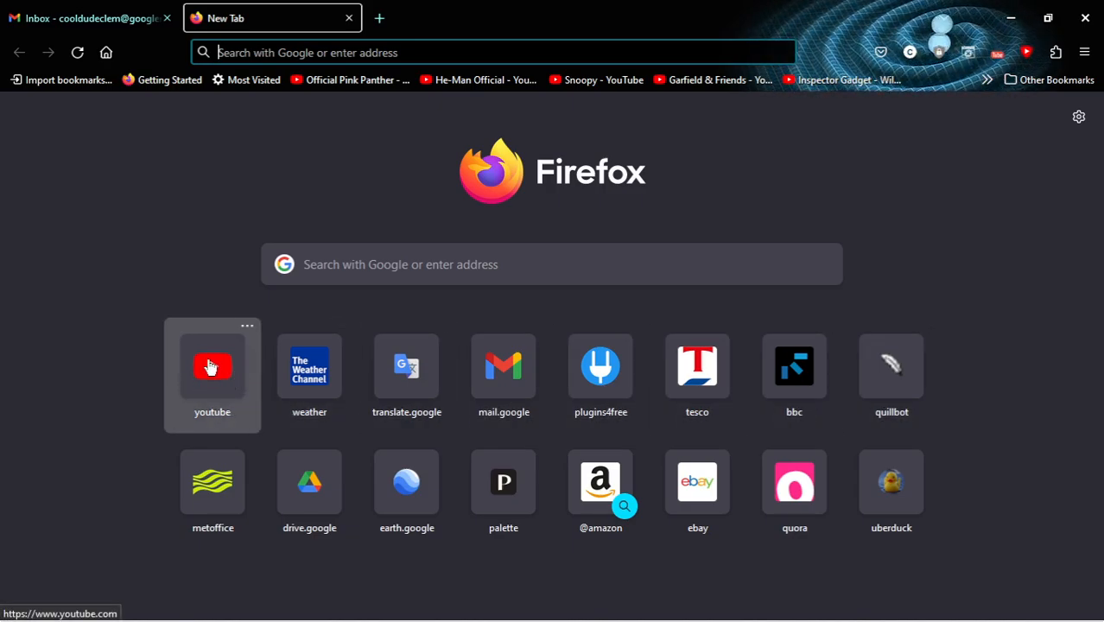
left_click(211, 366)
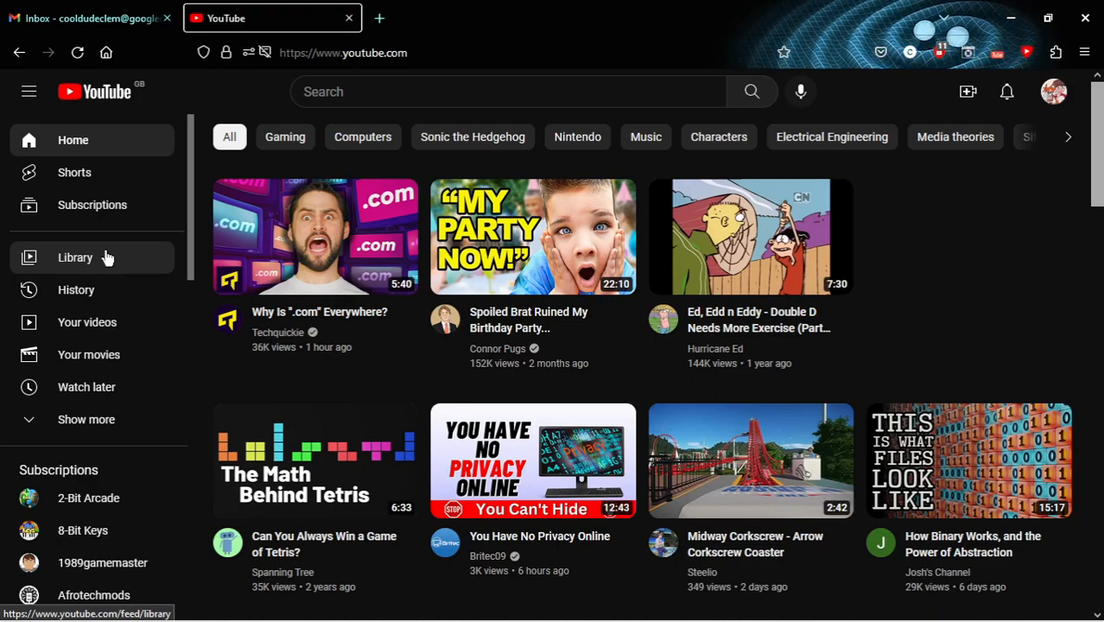
mouse_move(329, 268)
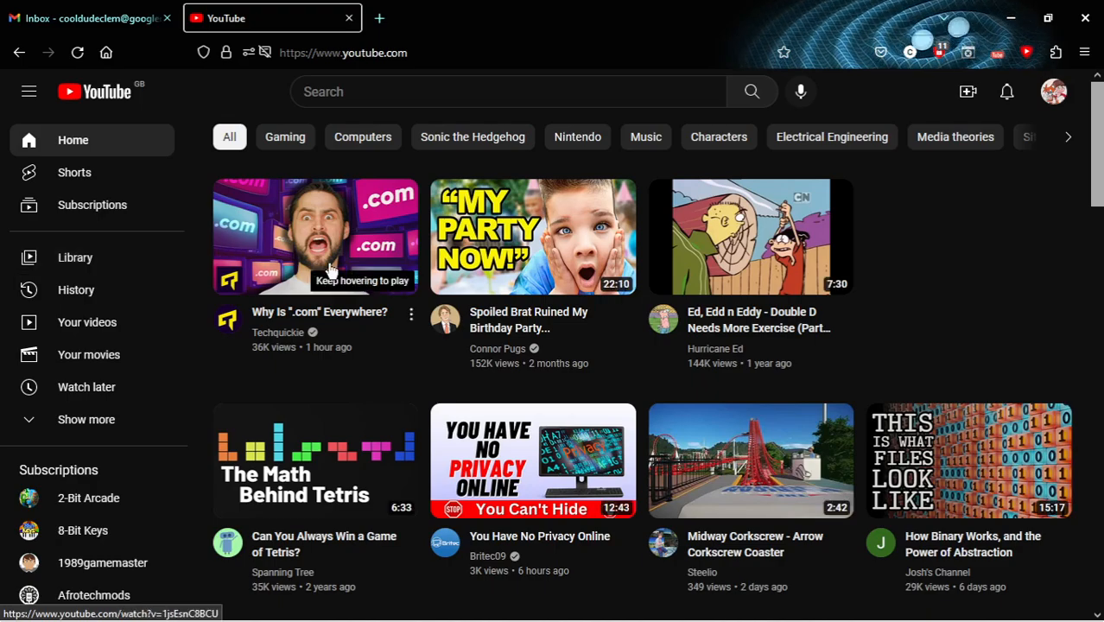
Step: Play Techquickie's "Why Is .com Everywhere?" video and scroll down to its comments
left_click(315, 237)
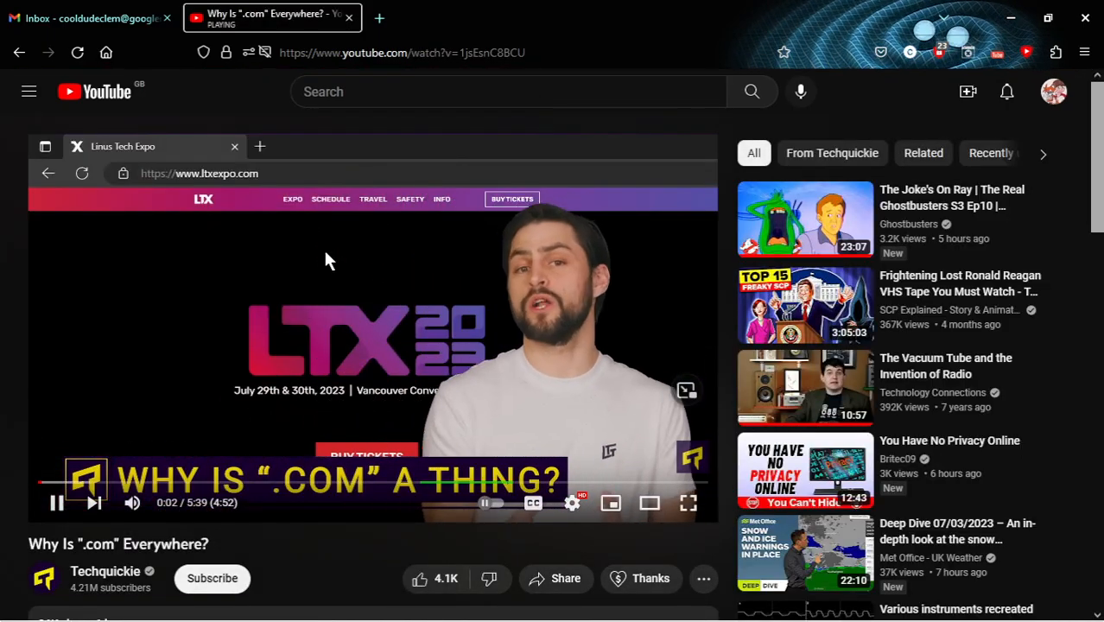
scroll("down", 3)
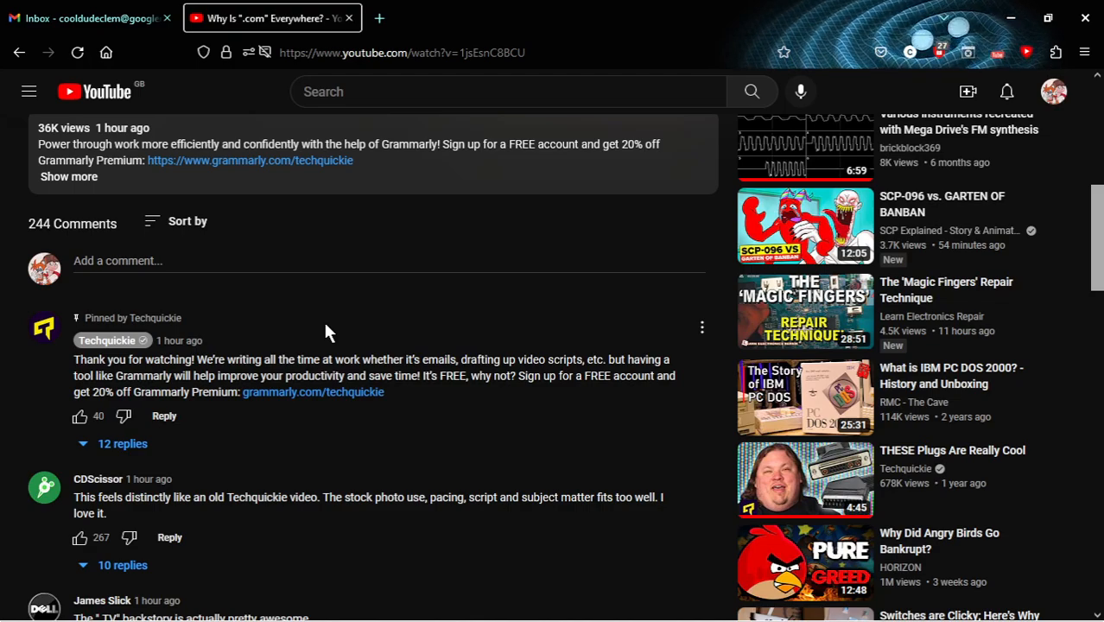
mouse_move(197, 413)
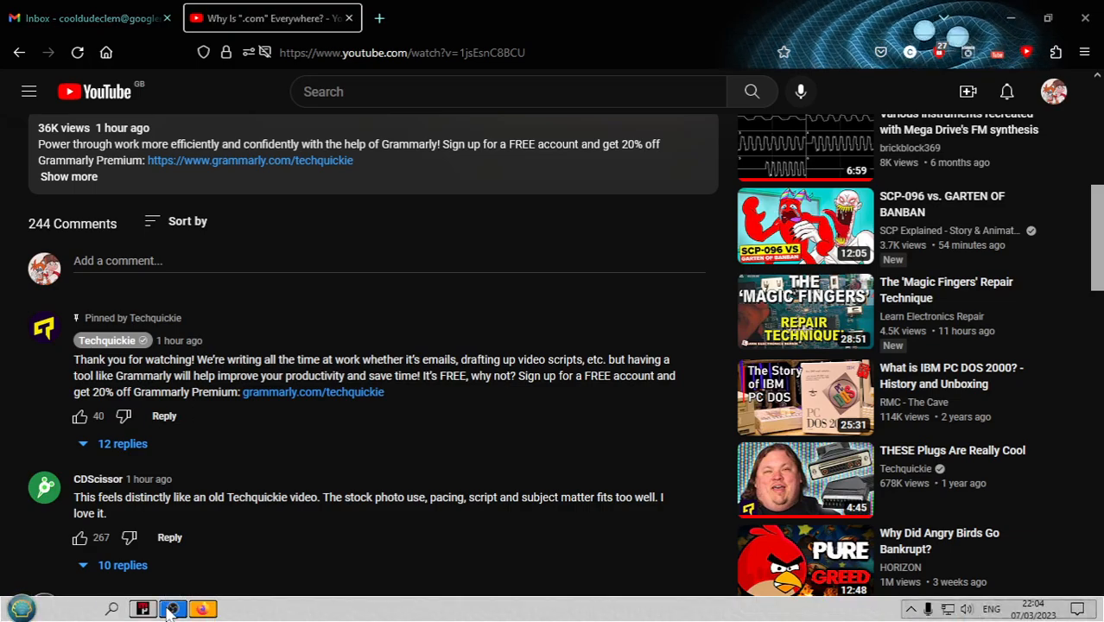
Step: Stop the screen recording in OBS Studio
left_click(142, 608)
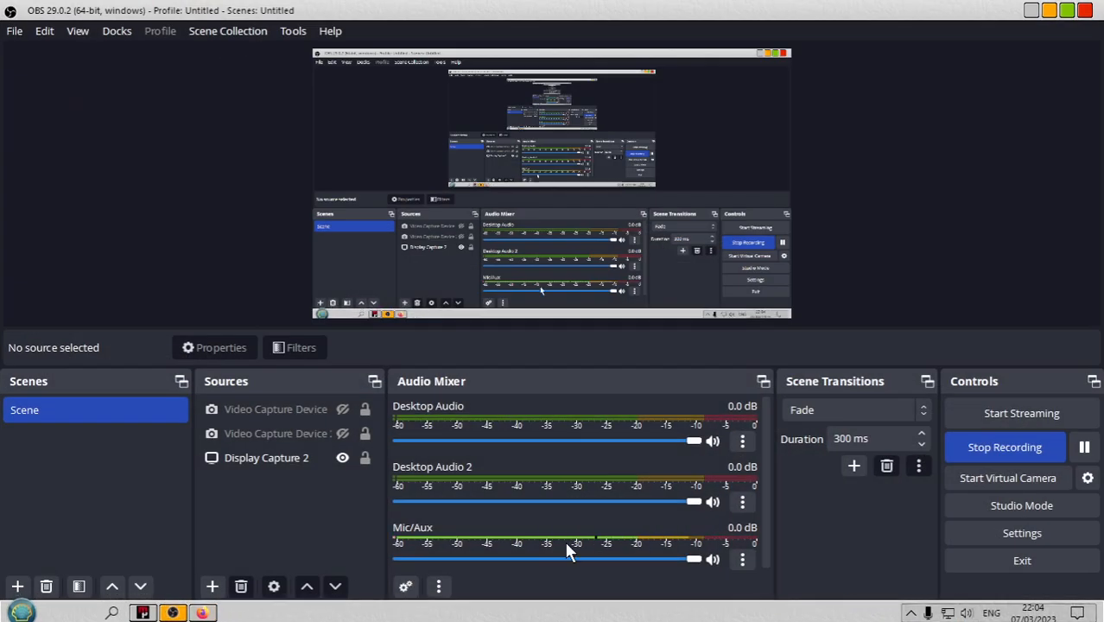
left_click(1005, 446)
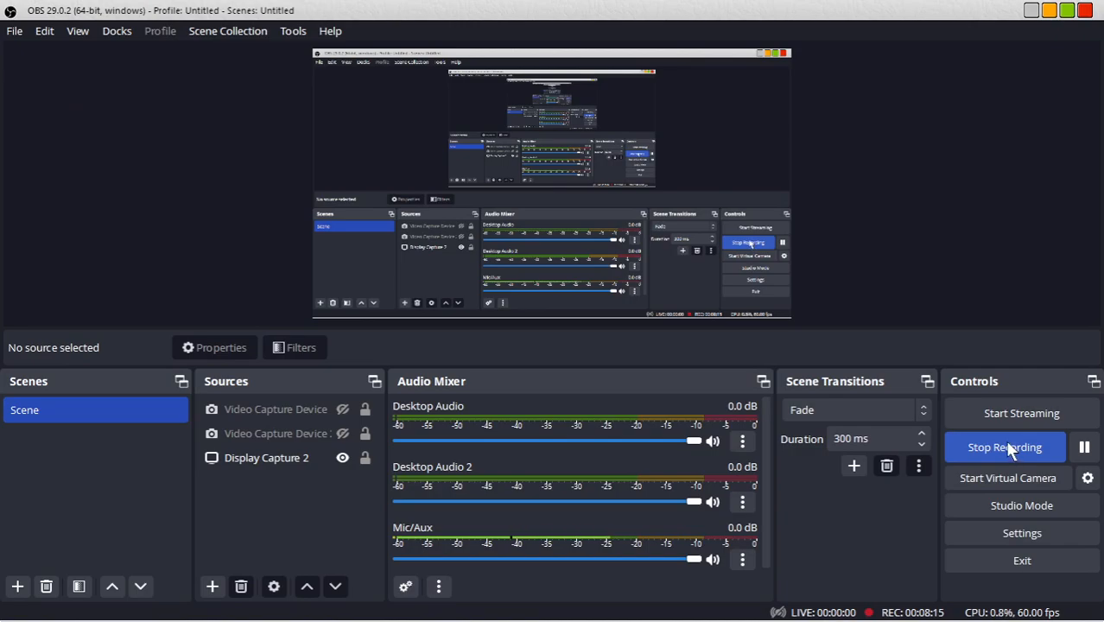